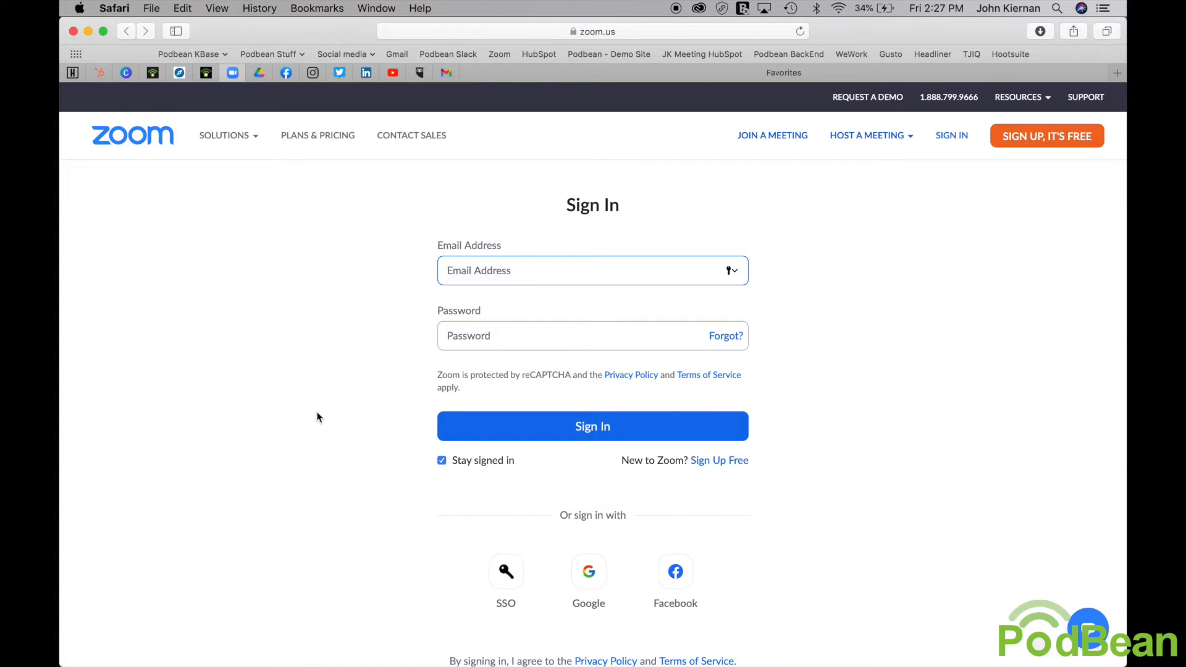
pyautogui.moveTo(583, 570)
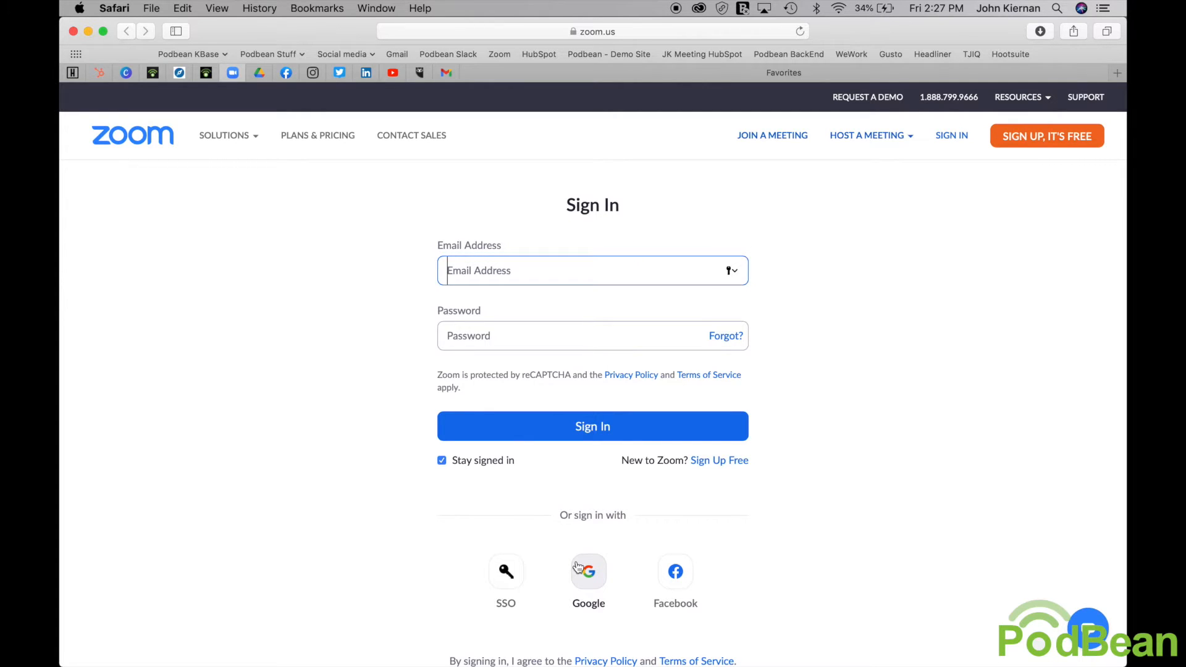
# Sign in to the Zoom web portal with the Google account, reaching the Meetings page
pyautogui.click(589, 570)
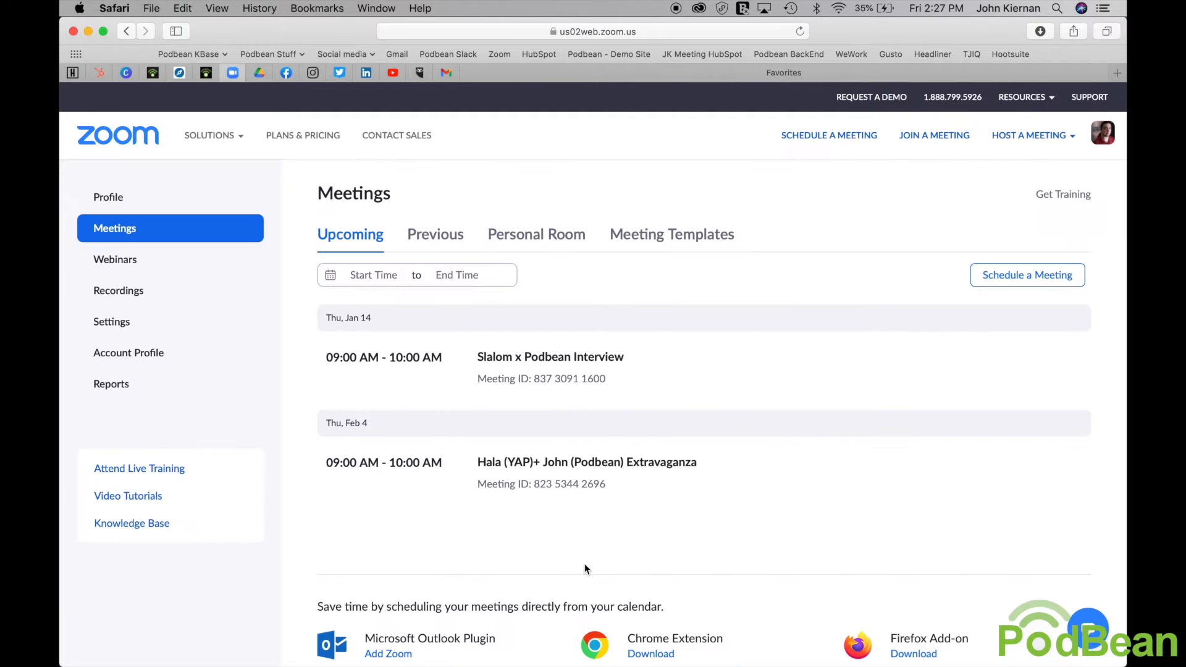
pyautogui.moveTo(324, 381)
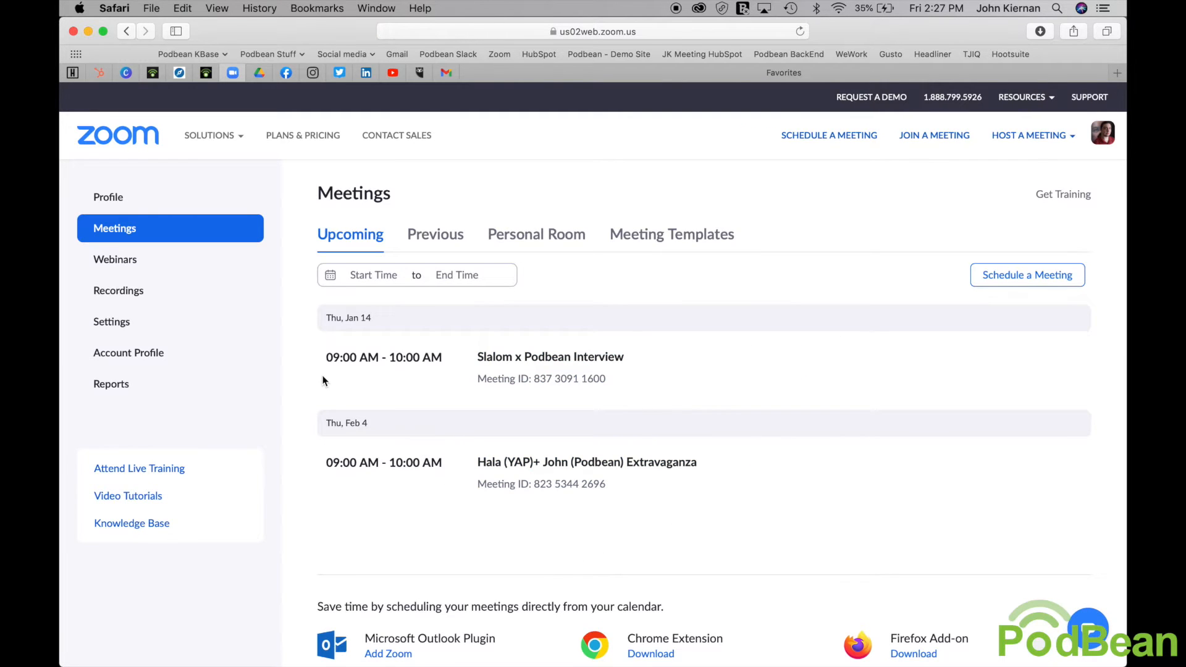
pyautogui.moveTo(124, 326)
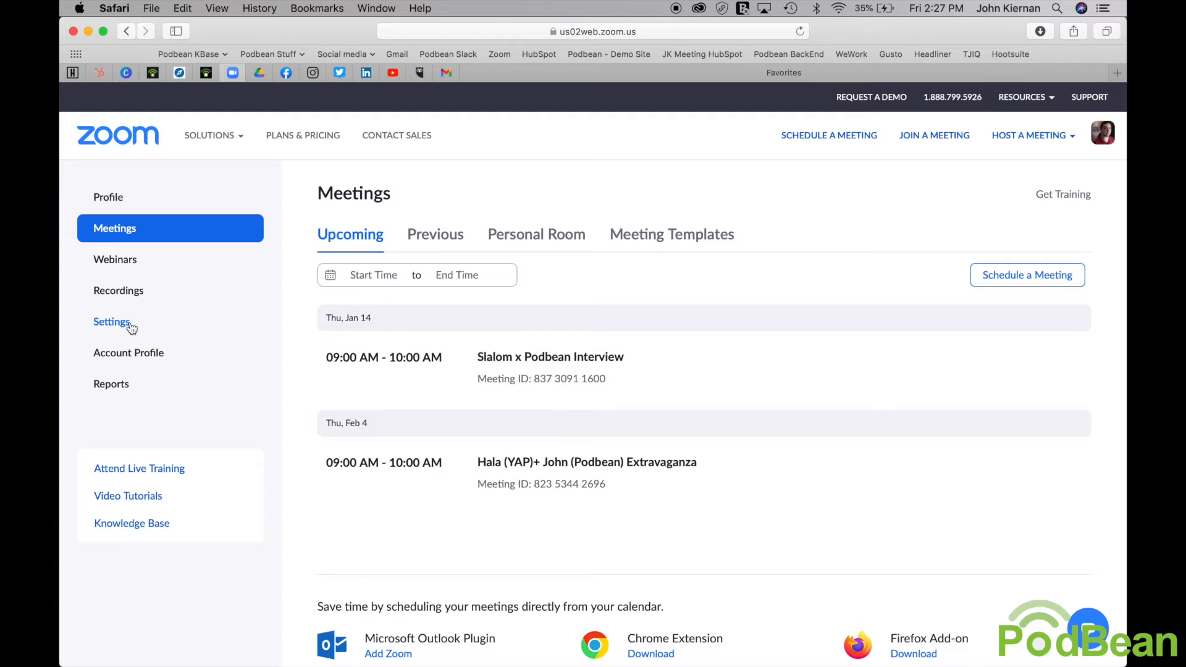
# Show the account's Recording settings, with local and cloud recording both enabled
pyautogui.click(111, 321)
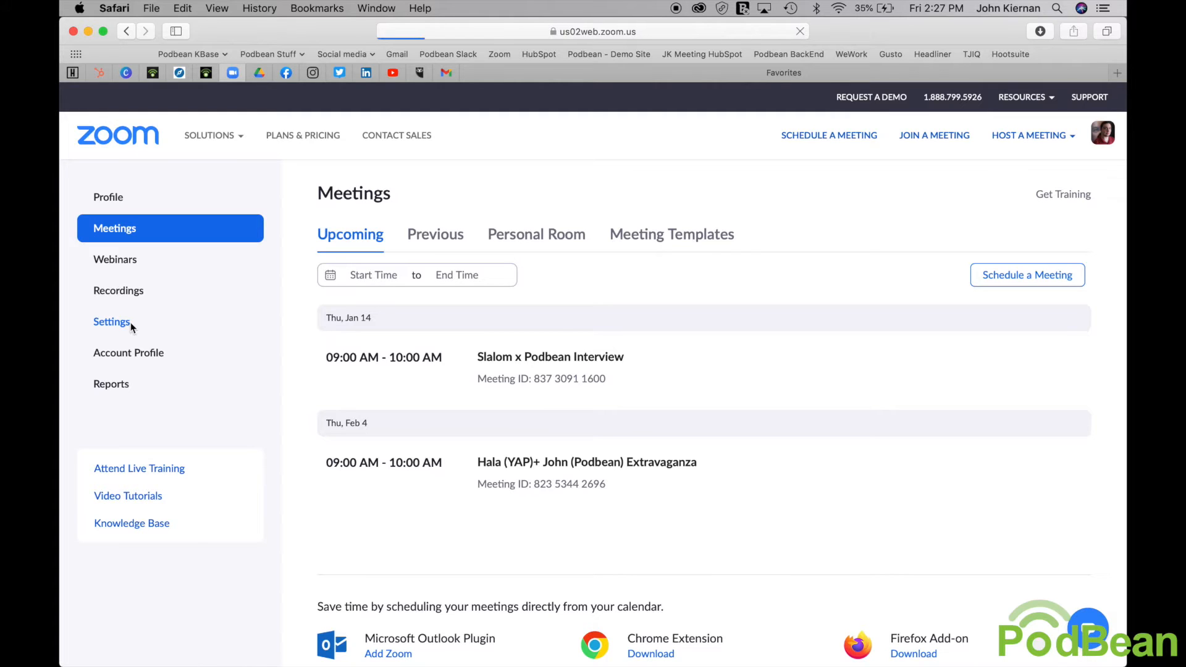
pyautogui.click(112, 321)
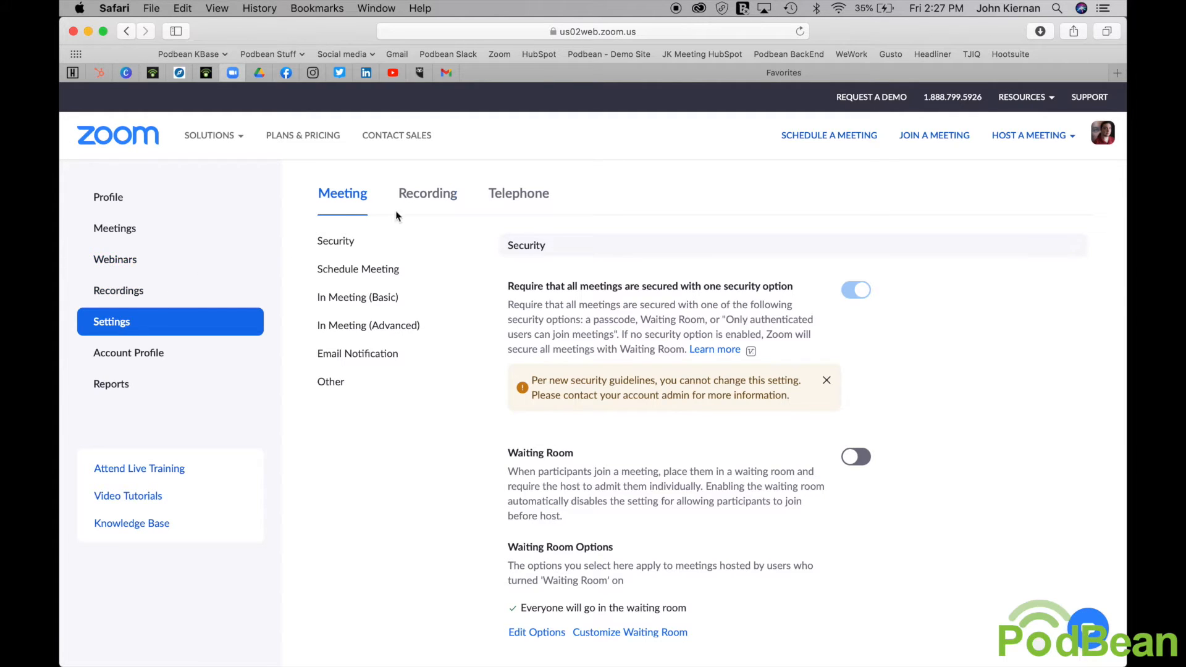
pyautogui.click(427, 193)
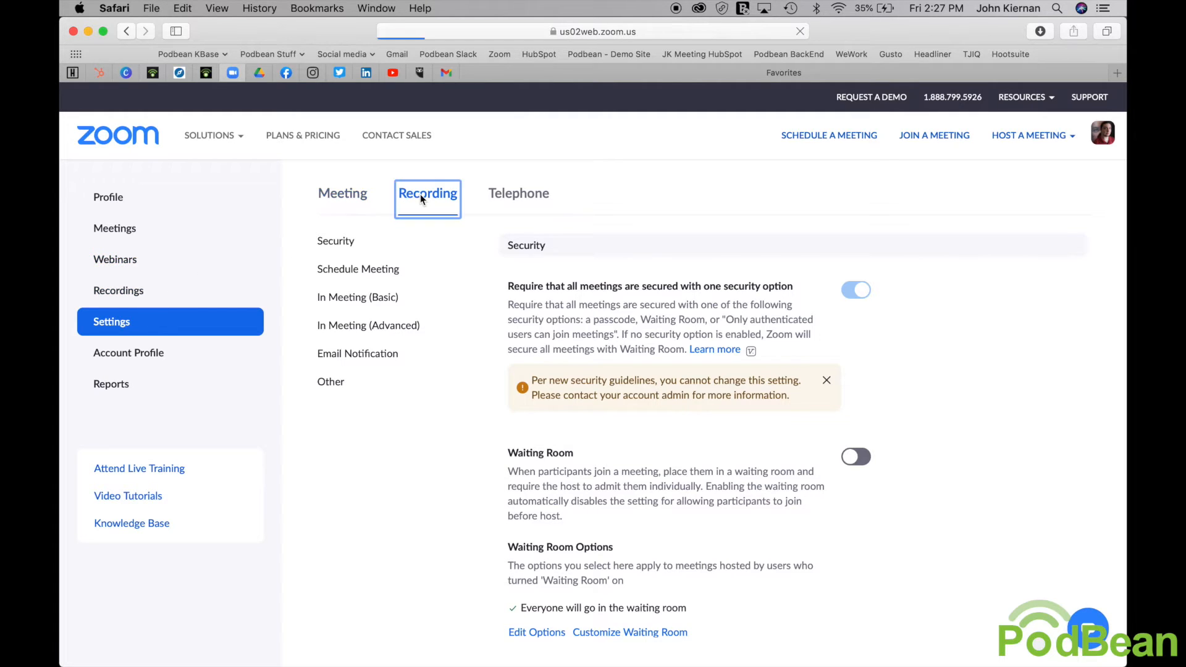
pyautogui.click(427, 193)
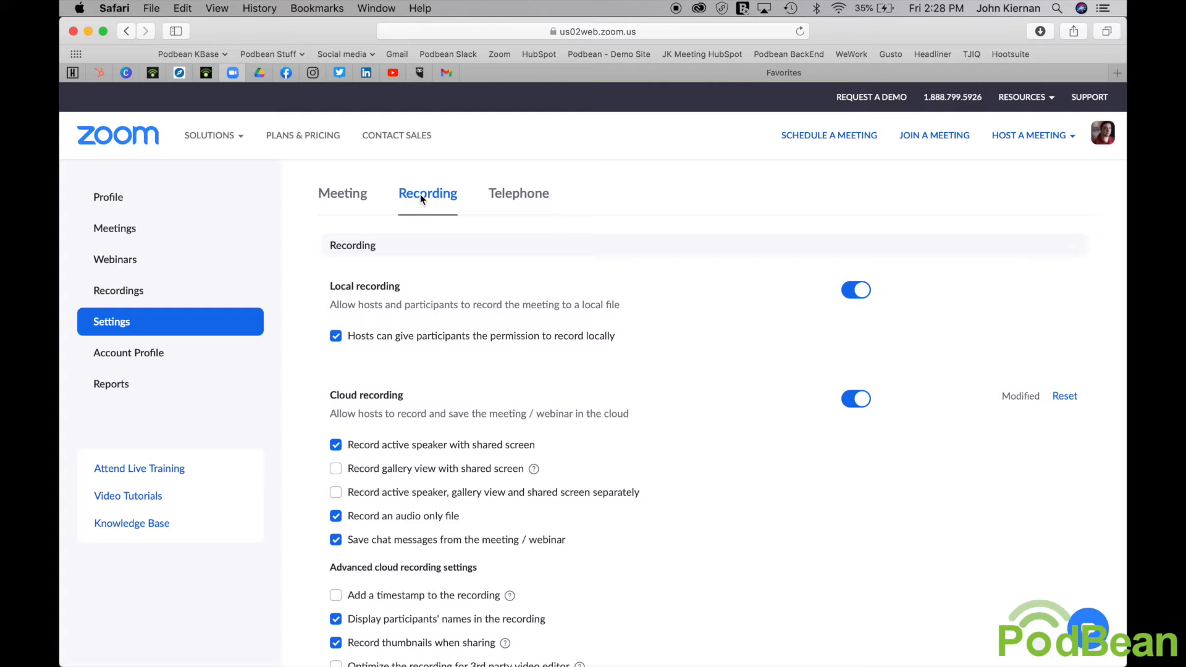
pyautogui.moveTo(735, 367)
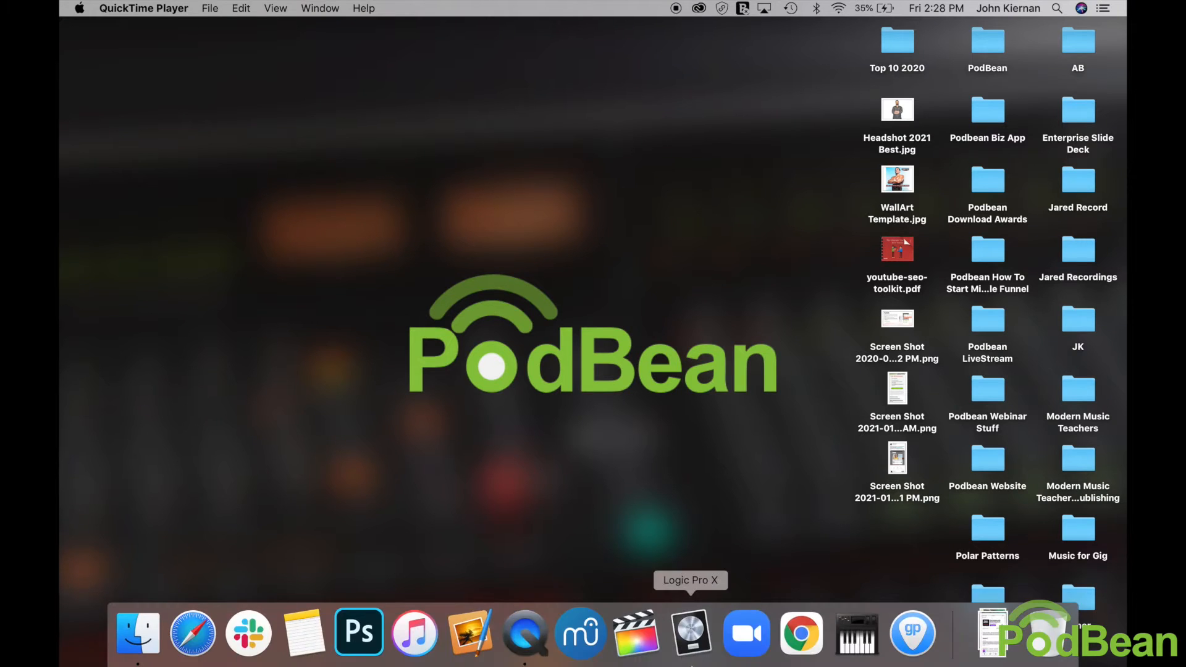
pyautogui.moveTo(746, 633)
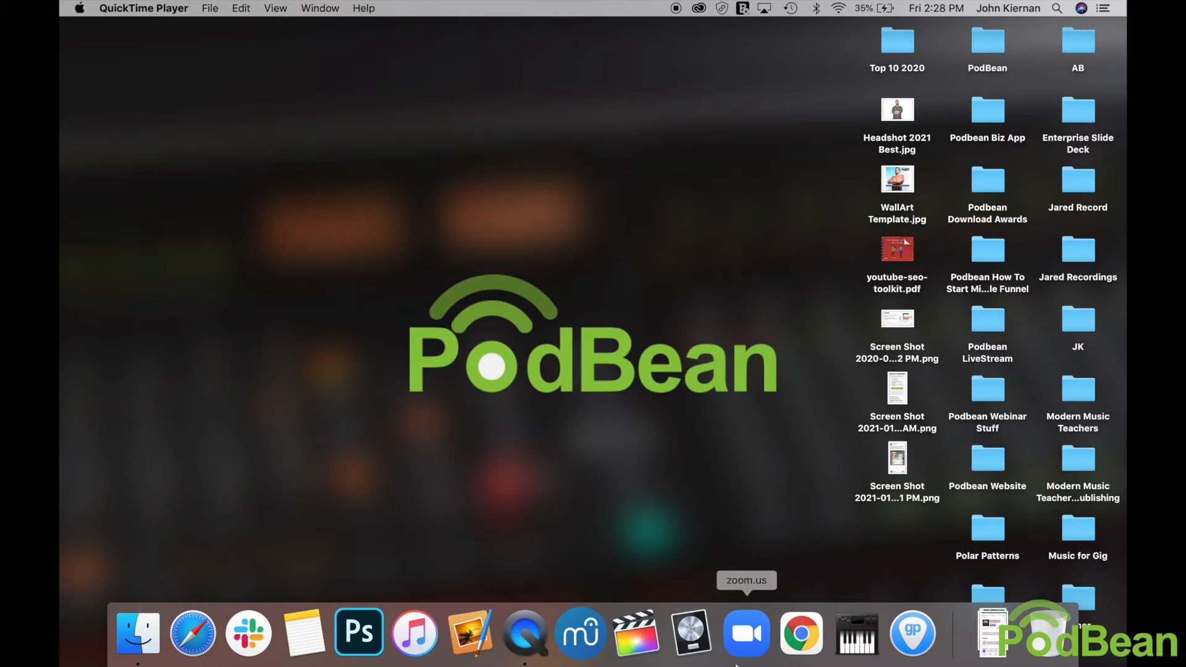
# Launch the Zoom desktop app from the Dock and pull down the zoom.us menu
pyautogui.click(746, 632)
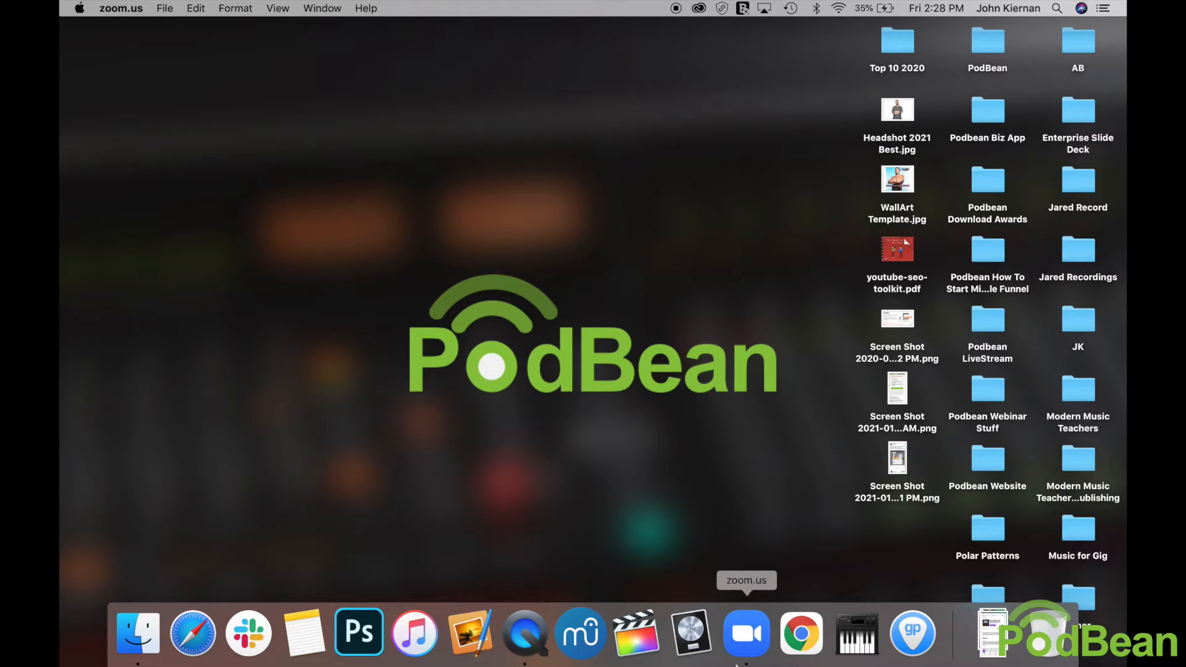
pyautogui.click(746, 634)
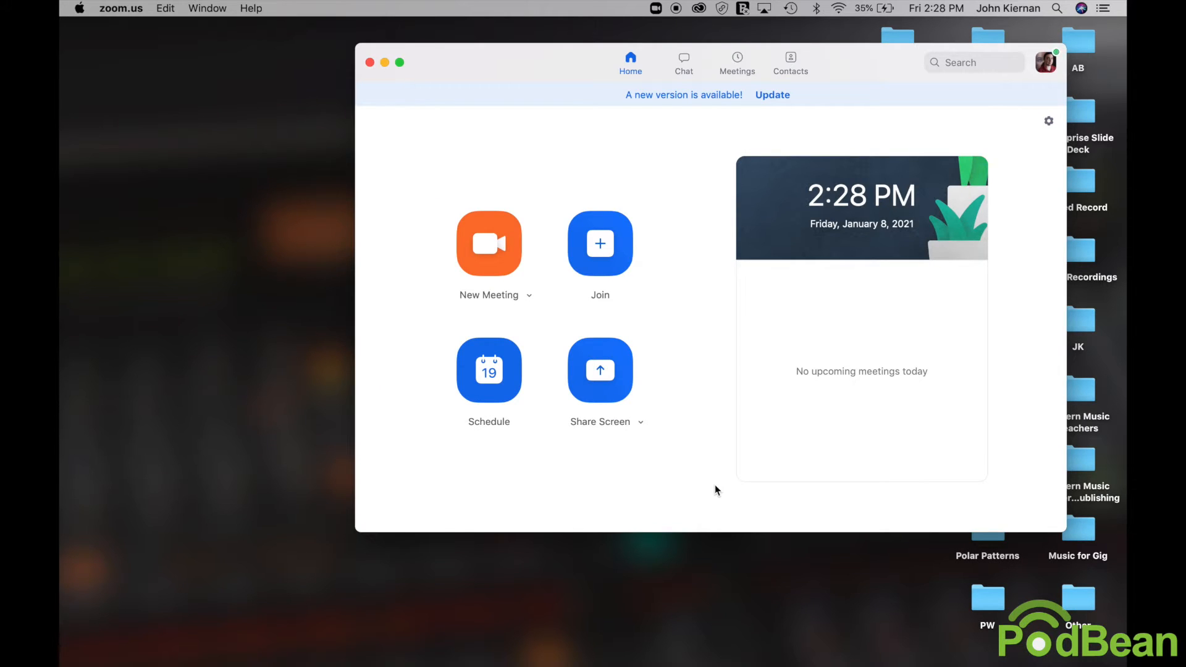
pyautogui.moveTo(294, 165)
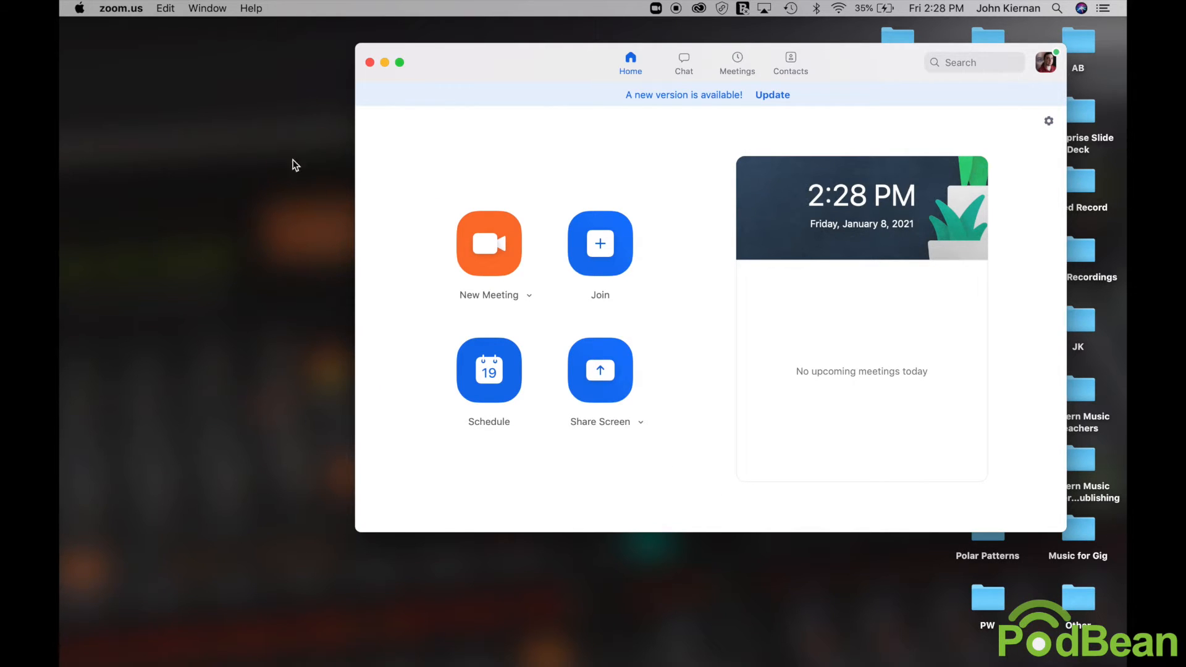
pyautogui.moveTo(128, 5)
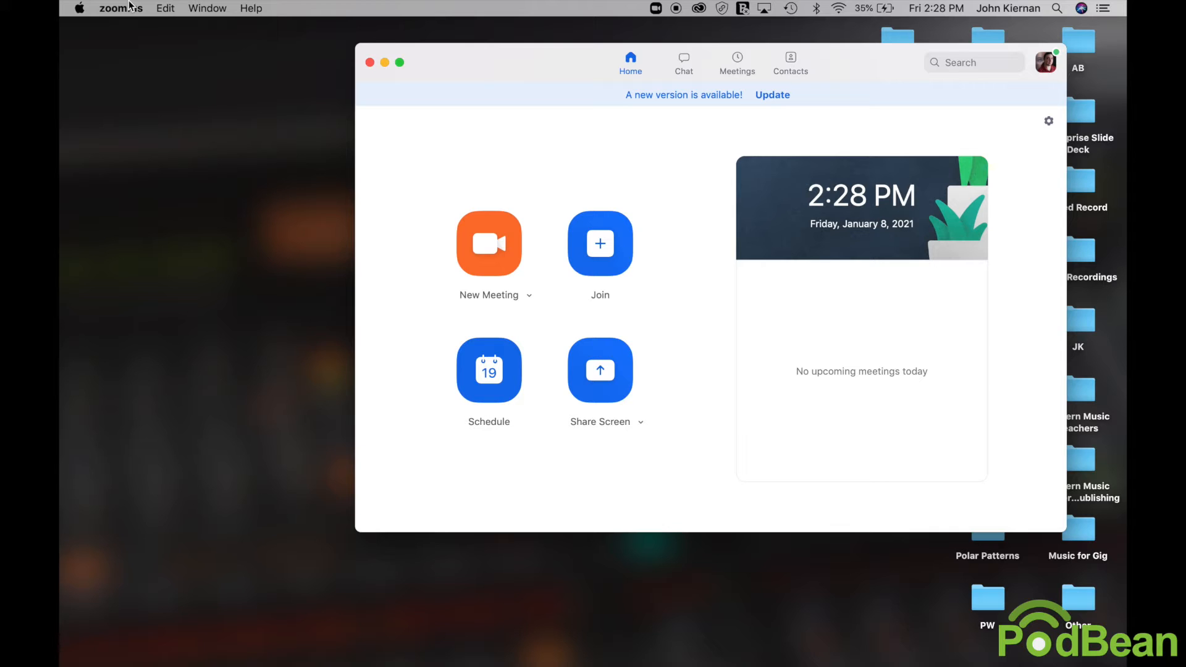
pyautogui.click(121, 7)
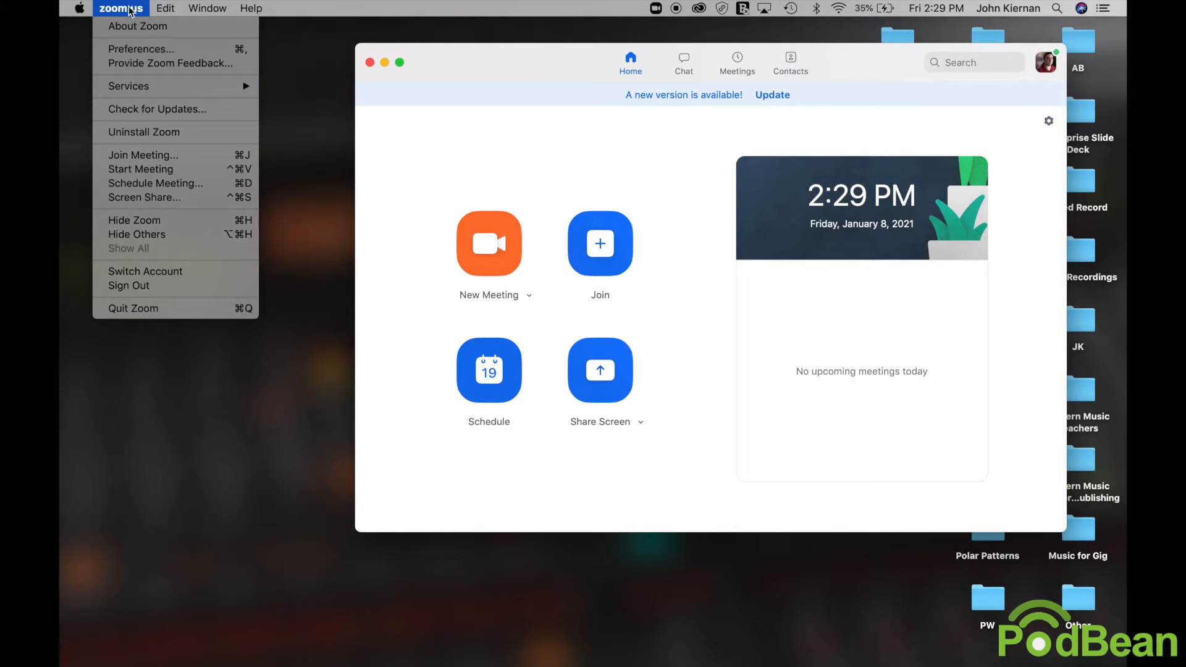
# In Zoom preferences, show the Recording section's 'Store my recordings at' location choices
pyautogui.click(141, 50)
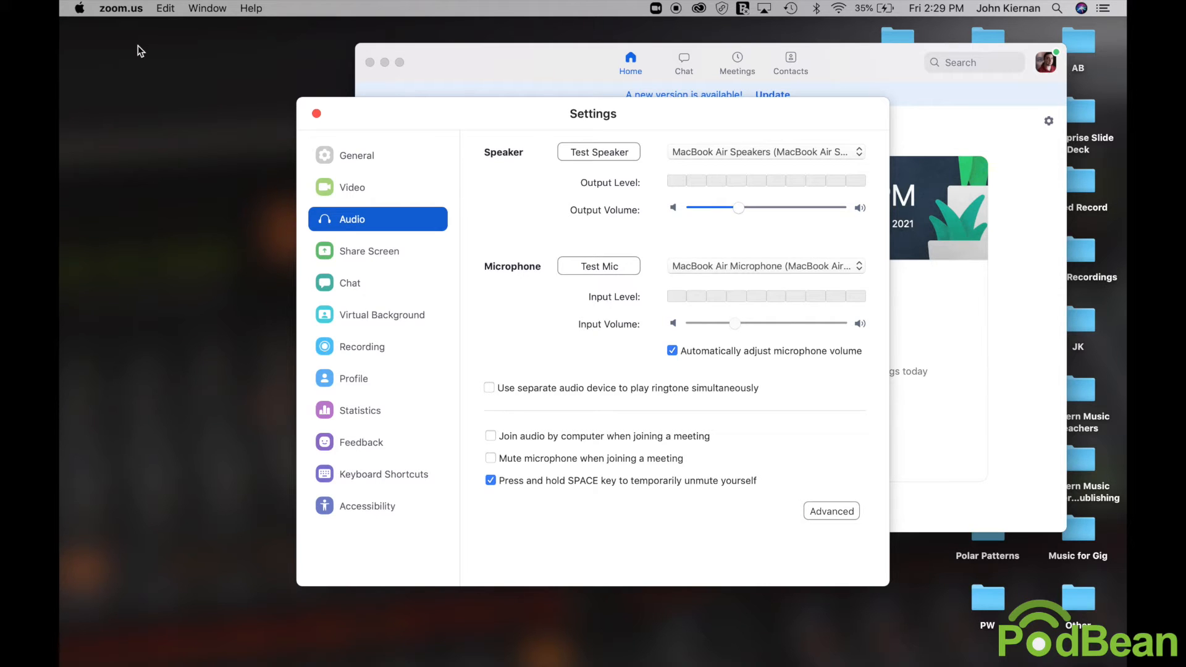
pyautogui.moveTo(168, 74)
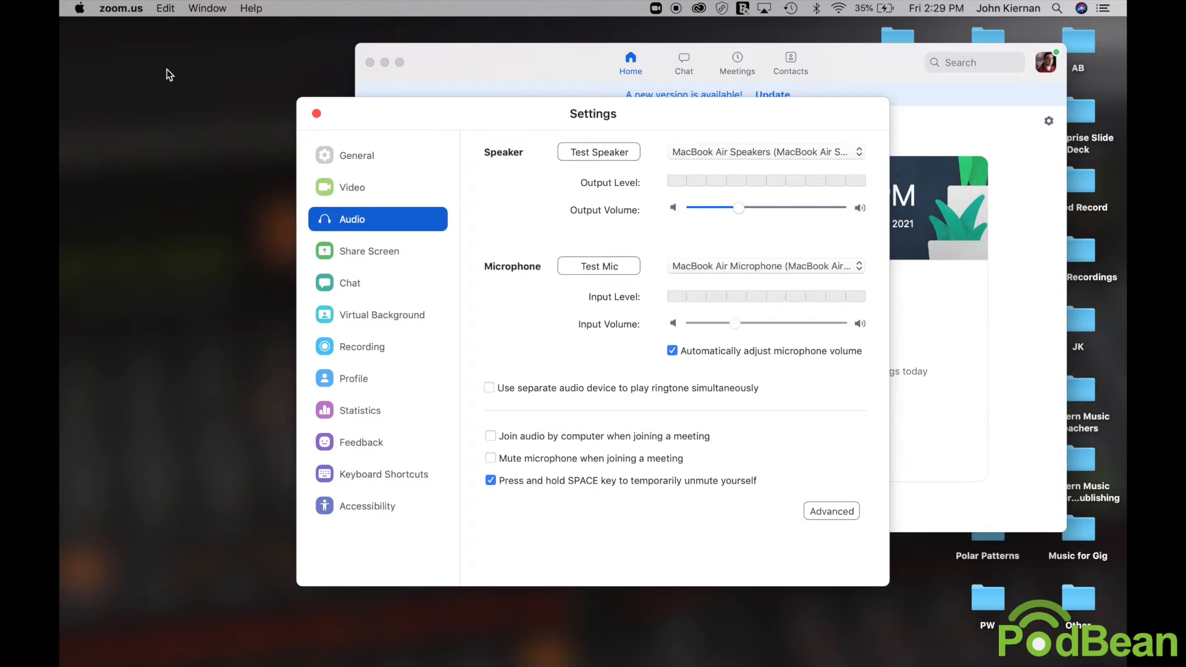
pyautogui.click(361, 346)
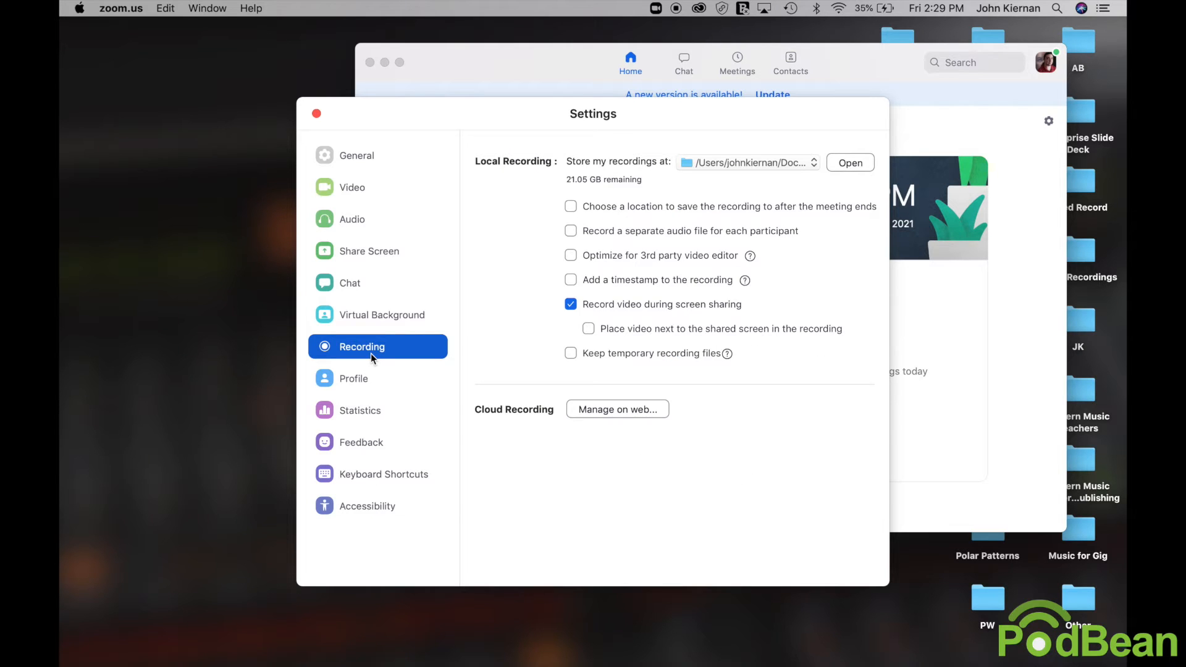
pyautogui.moveTo(469, 260)
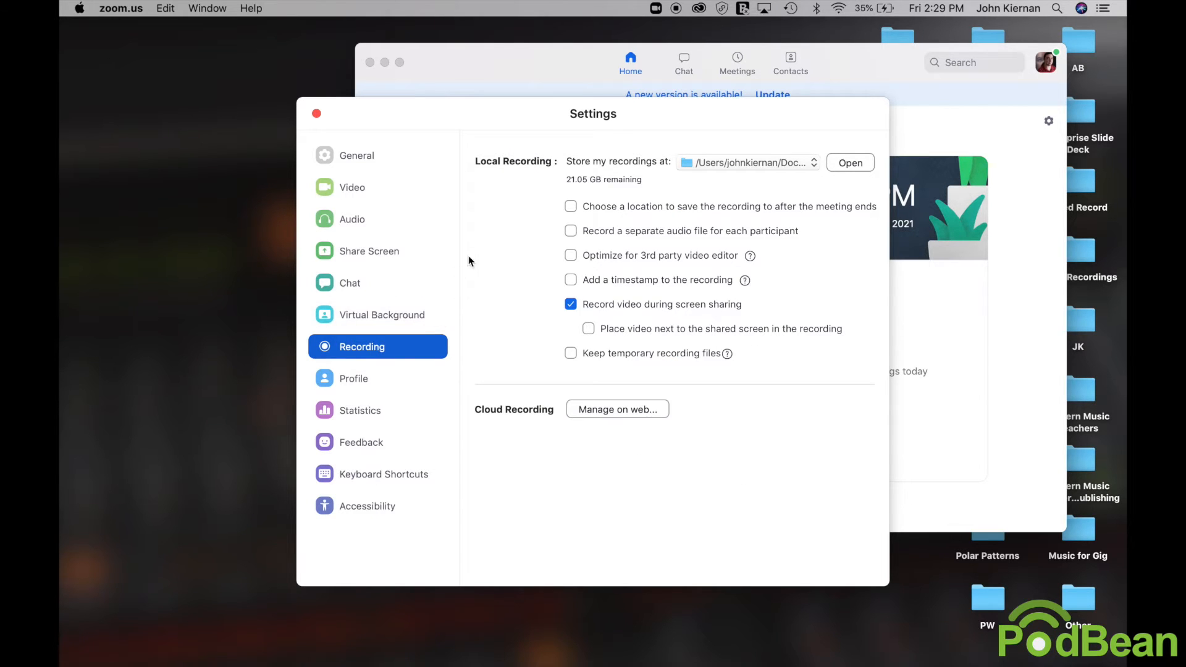
pyautogui.moveTo(492, 240)
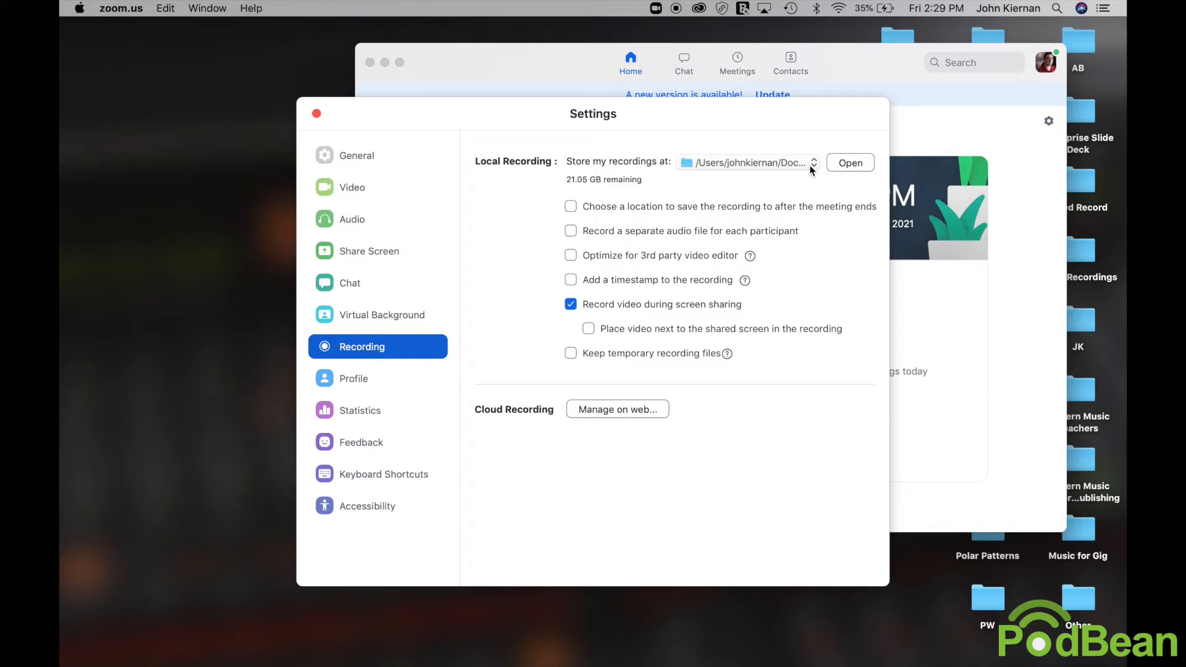
pyautogui.click(813, 163)
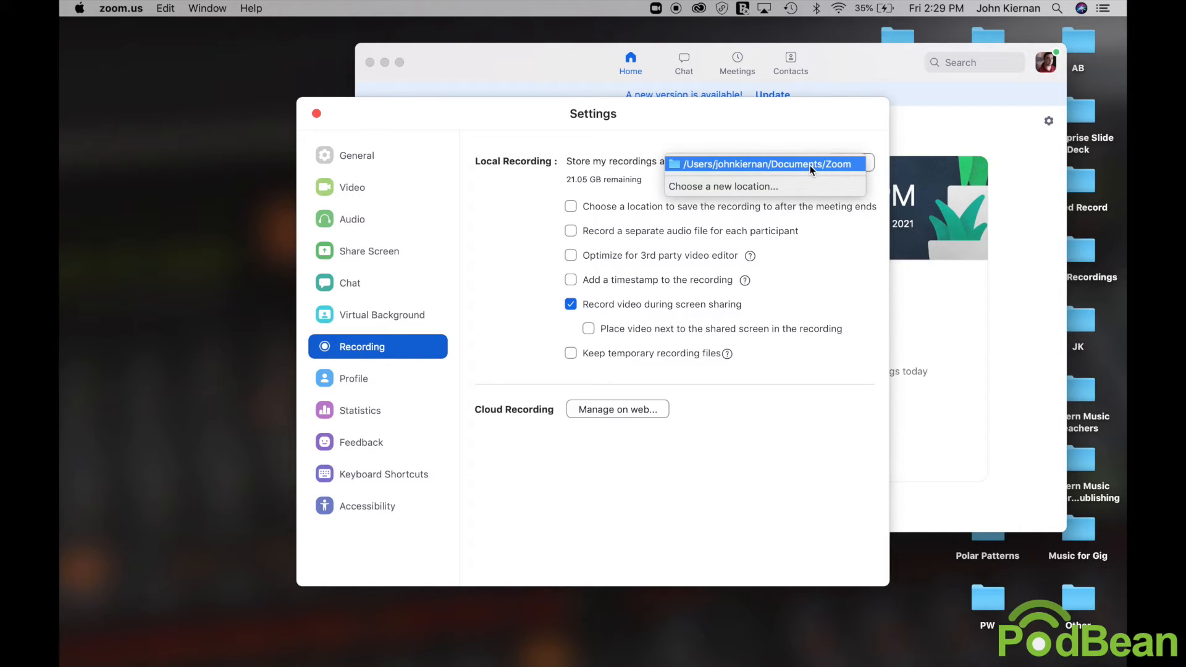
# Keep the Documents/Zoom recording folder and close the Settings window
pyautogui.click(775, 163)
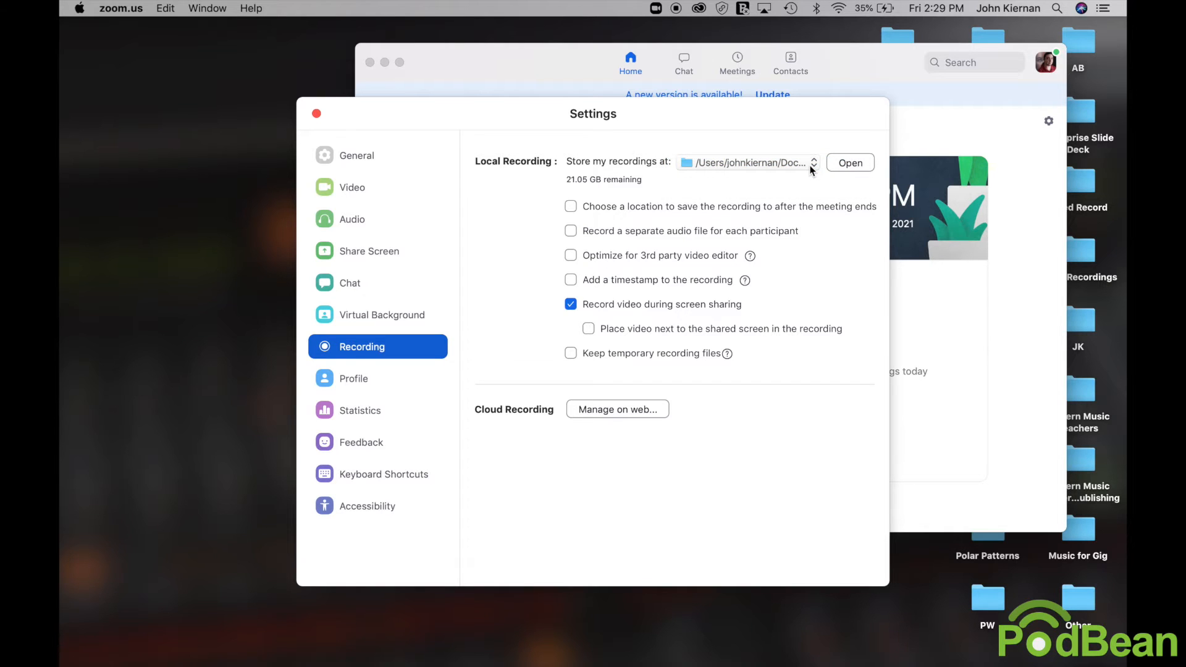
pyautogui.moveTo(608, 223)
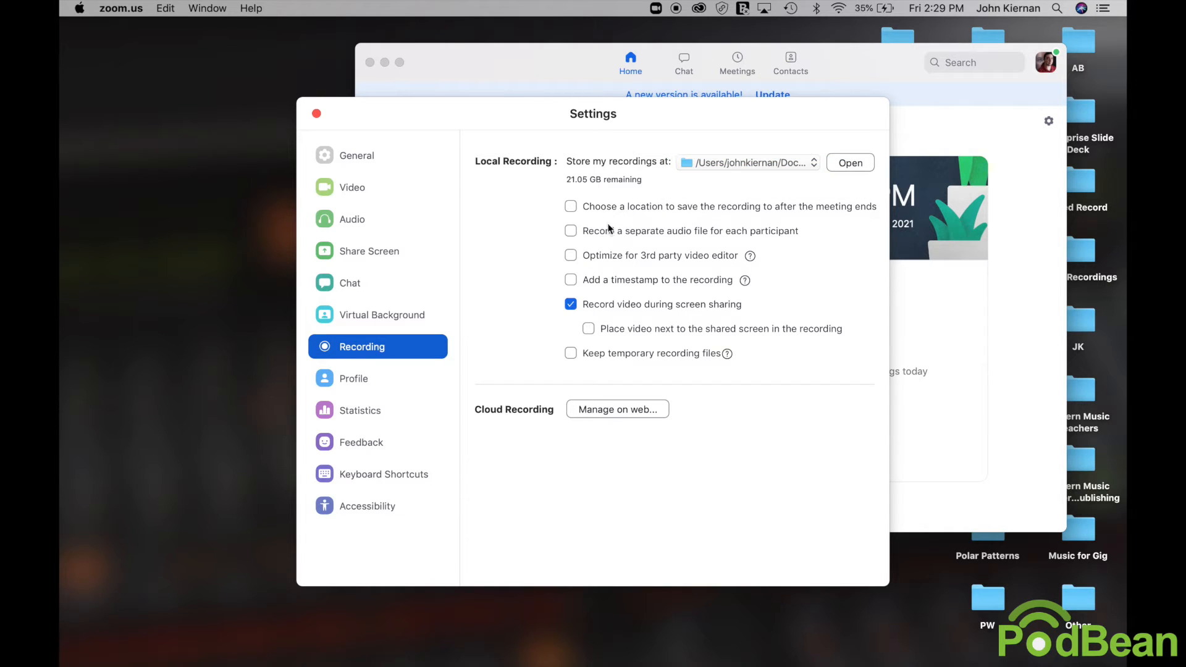
pyautogui.moveTo(576, 232)
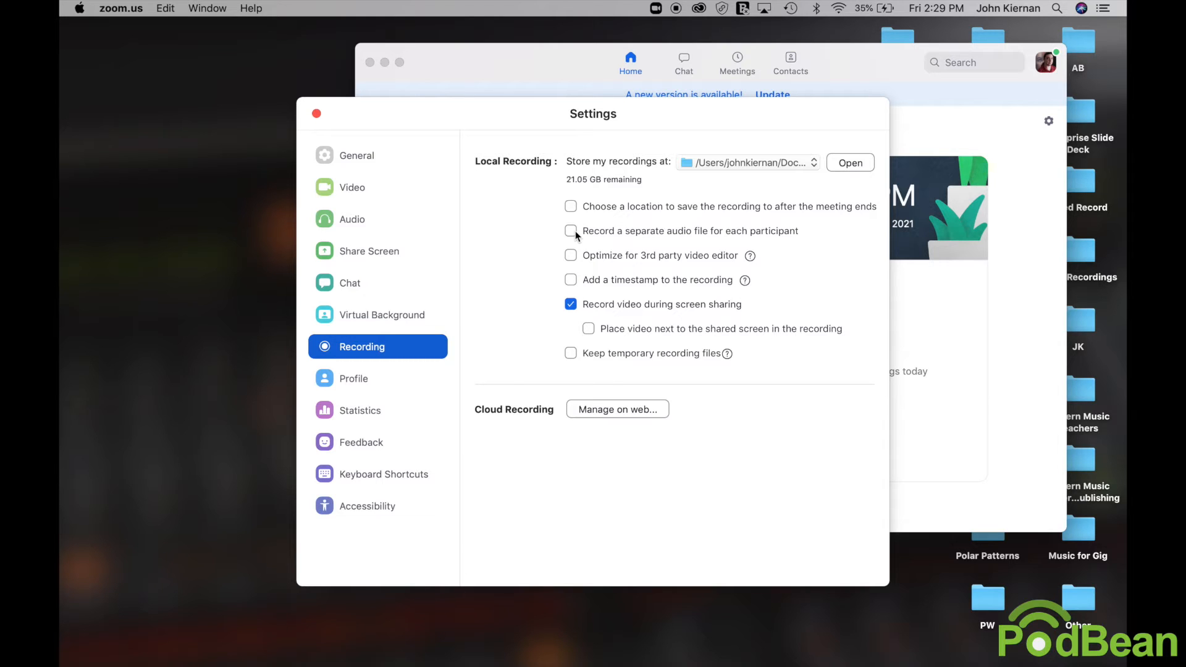
pyautogui.moveTo(556, 247)
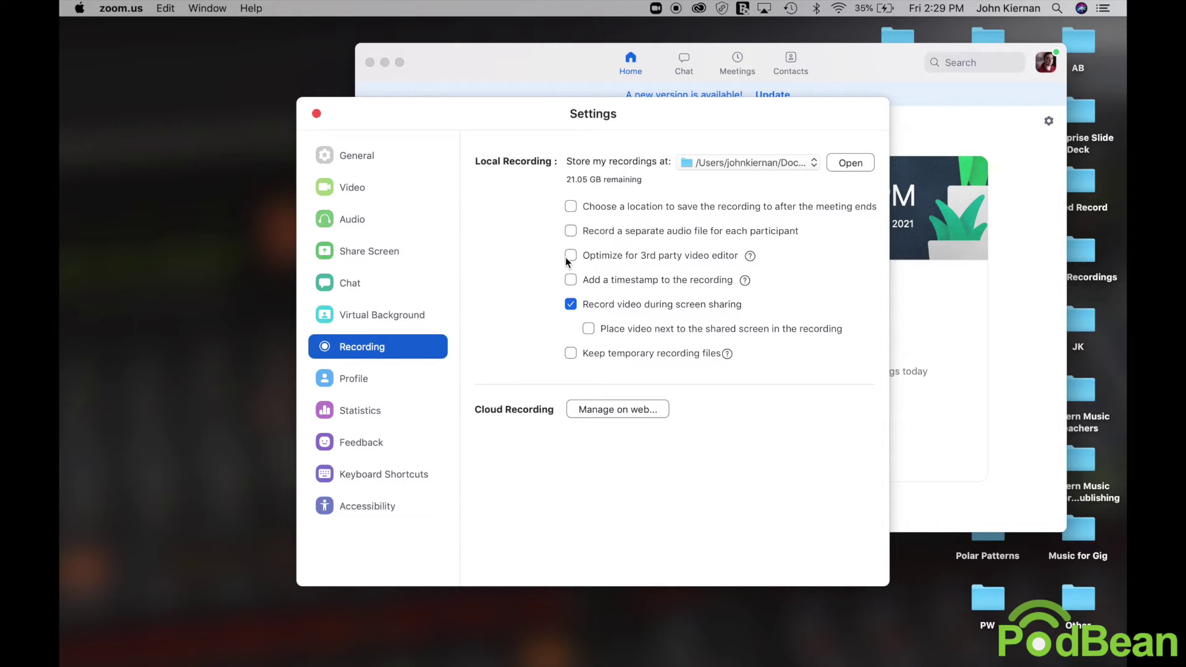
pyautogui.click(315, 112)
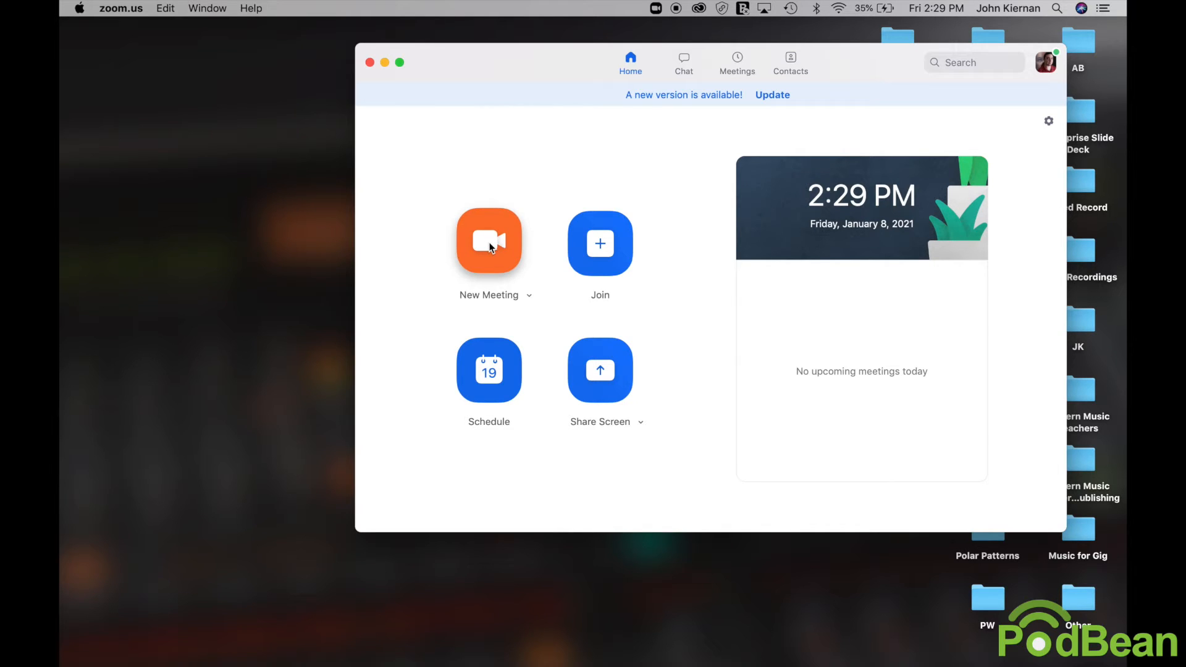
# Start a new meeting and record it briefly to this computer, then stop recording
pyautogui.click(489, 242)
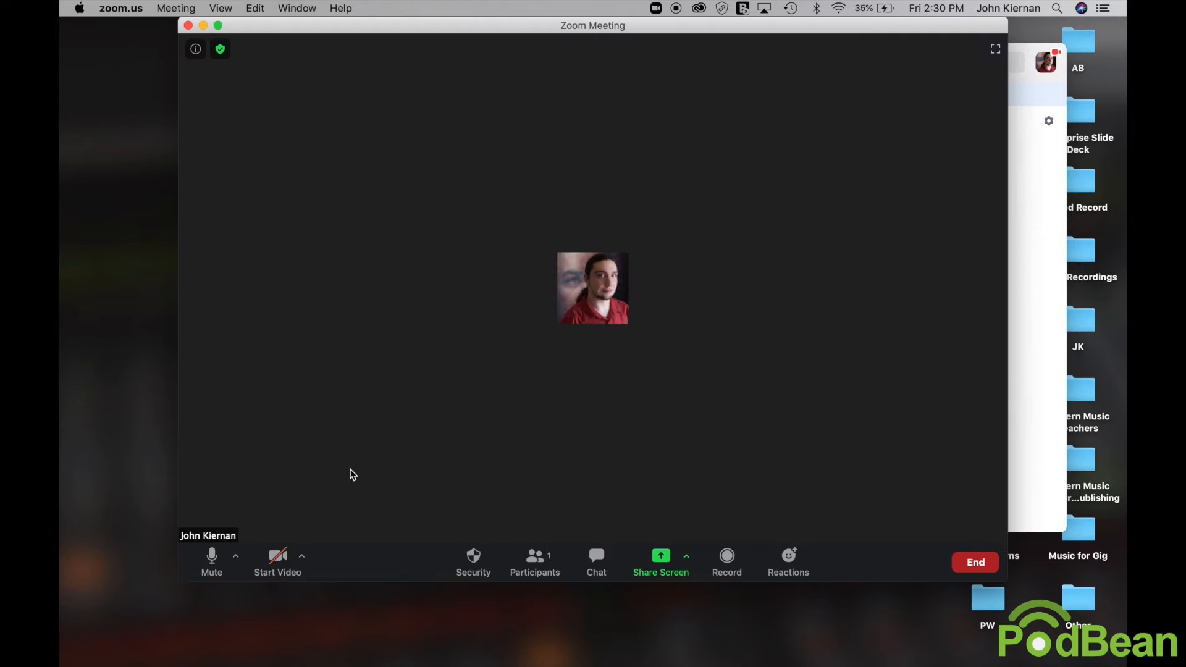
pyautogui.moveTo(512, 455)
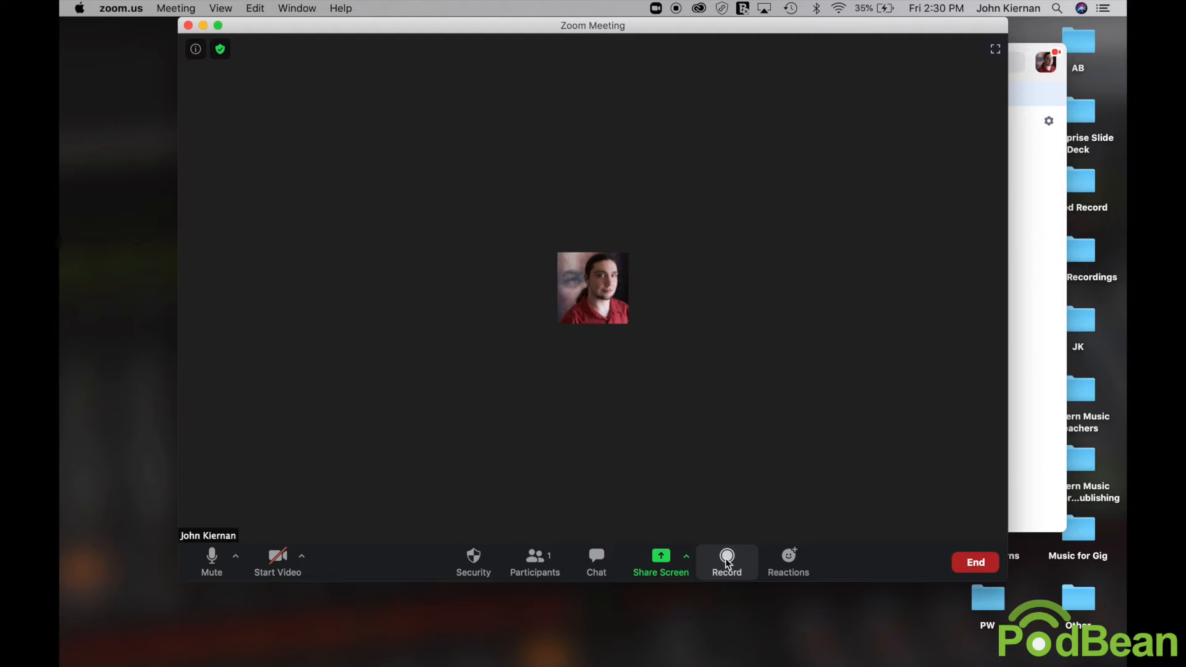
pyautogui.click(726, 560)
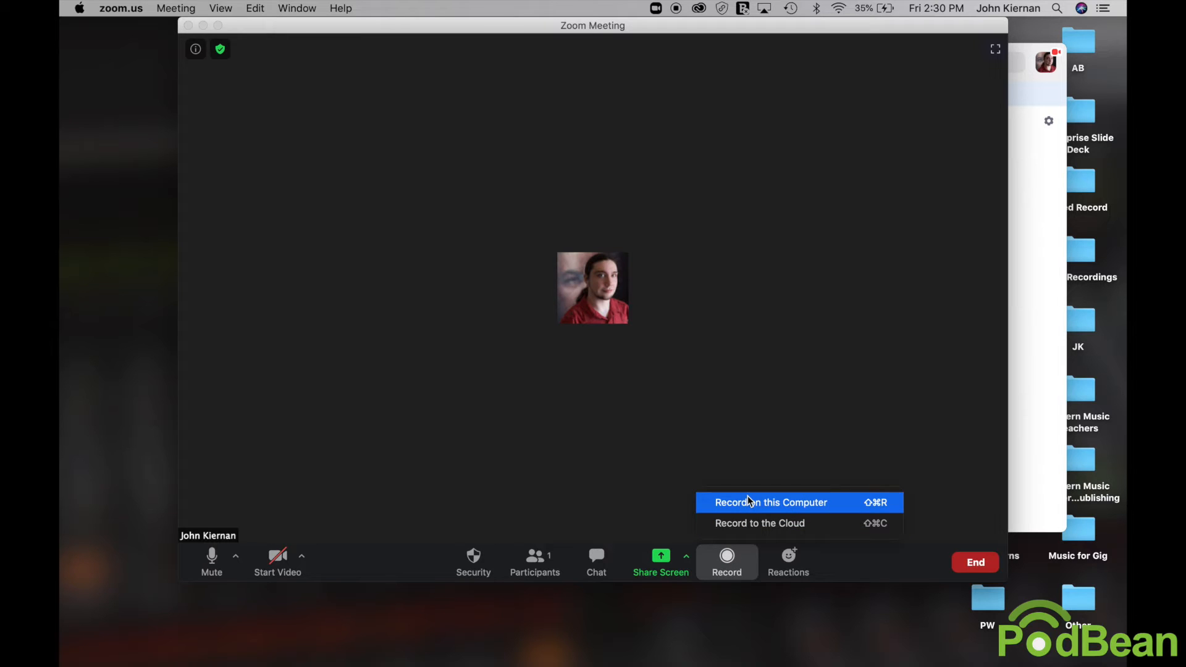
pyautogui.click(771, 501)
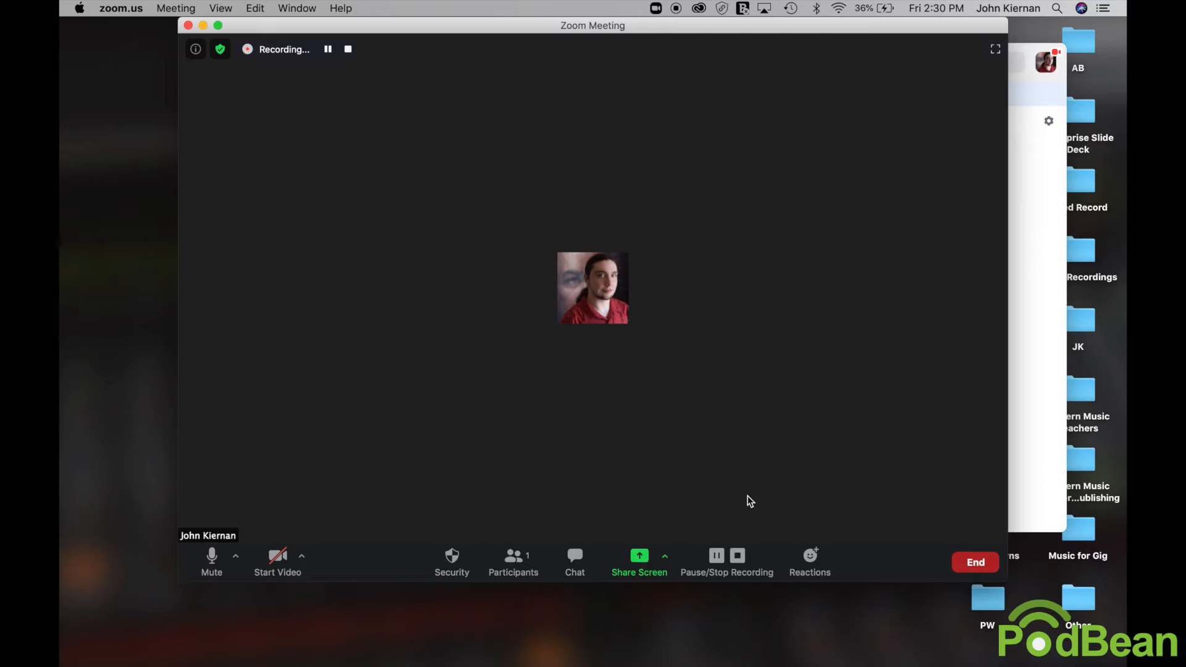
pyautogui.moveTo(738, 556)
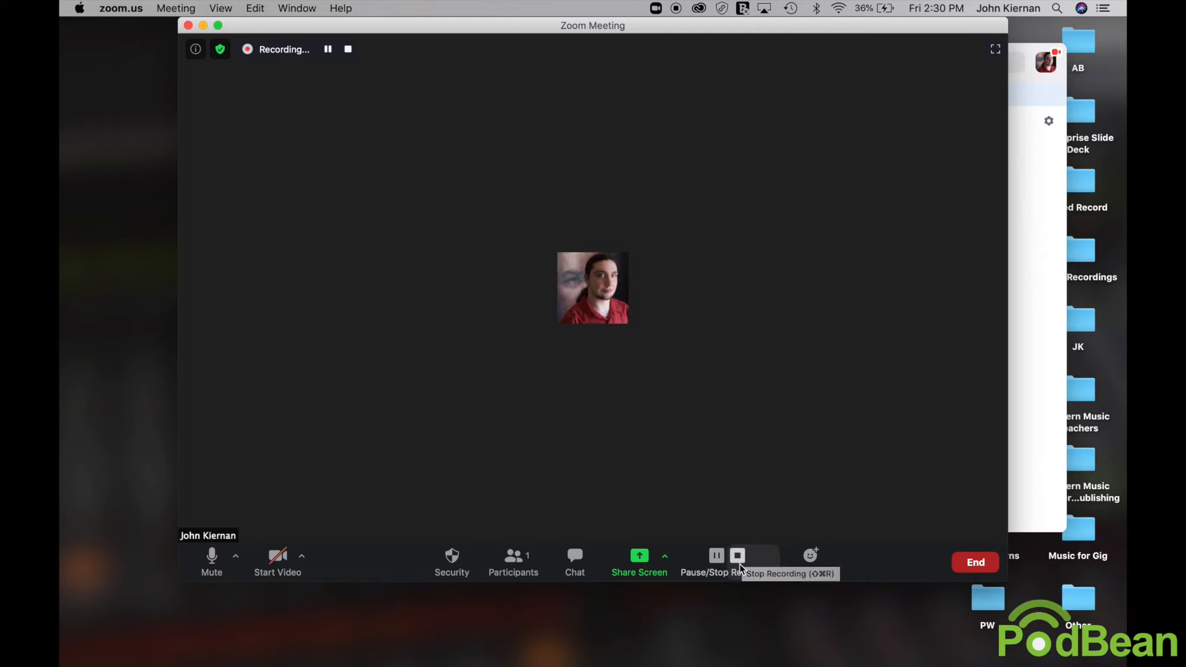
pyautogui.click(737, 556)
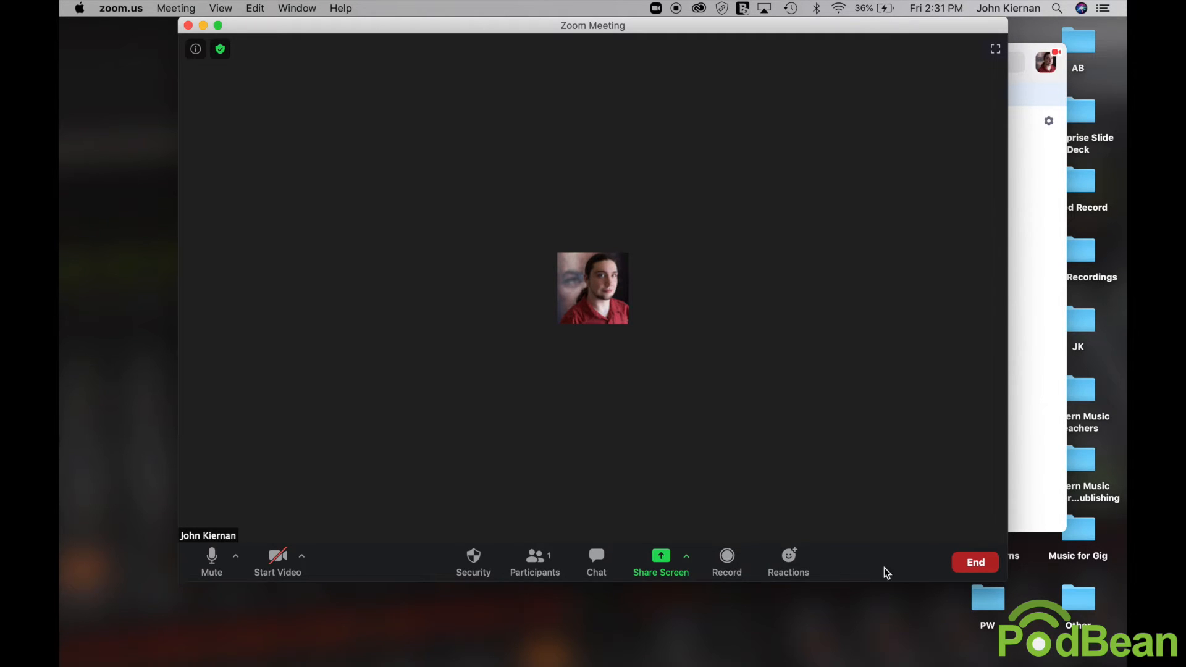
pyautogui.moveTo(986, 562)
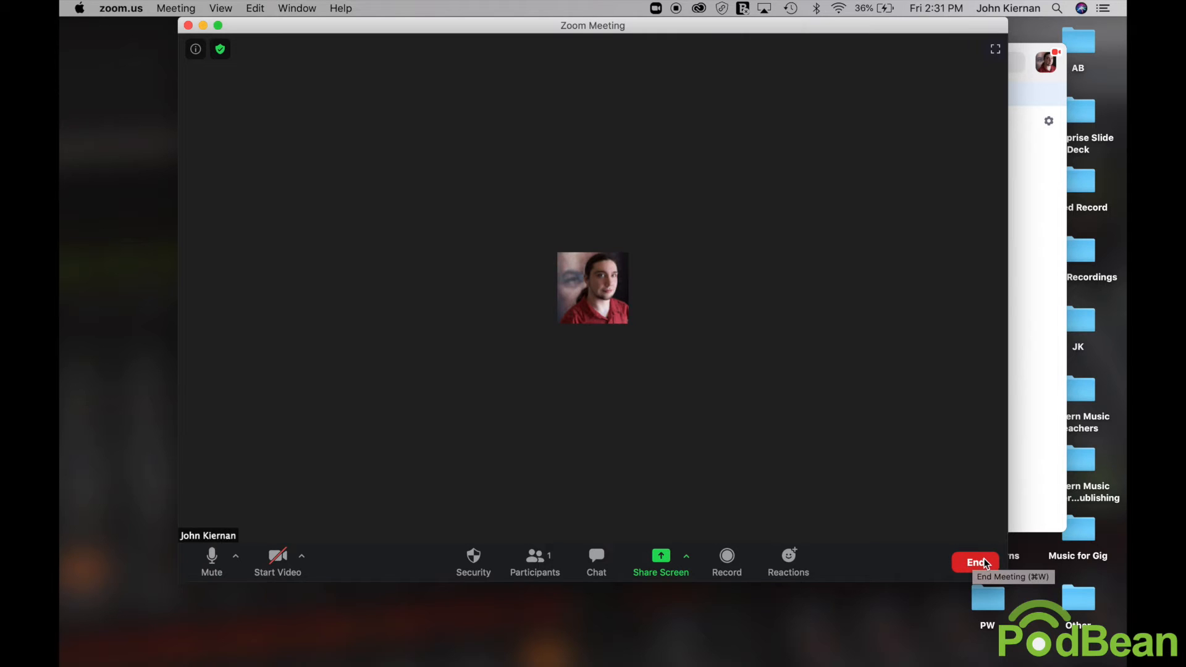
# End the meeting for all participants
pyautogui.click(975, 562)
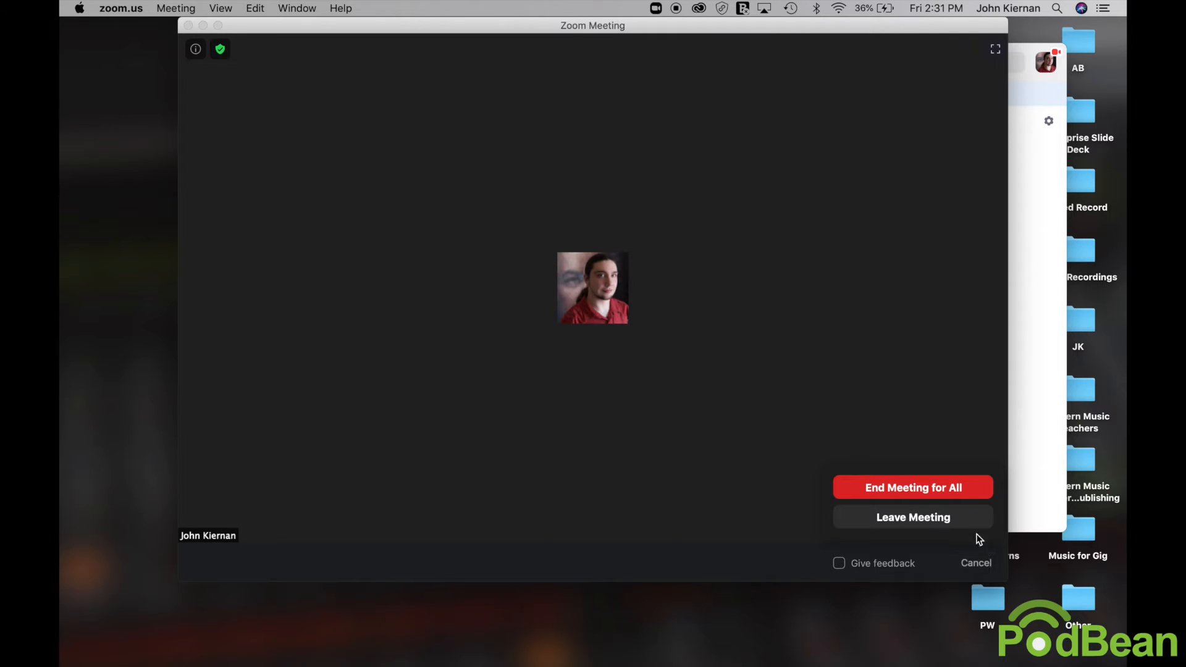
pyautogui.click(912, 487)
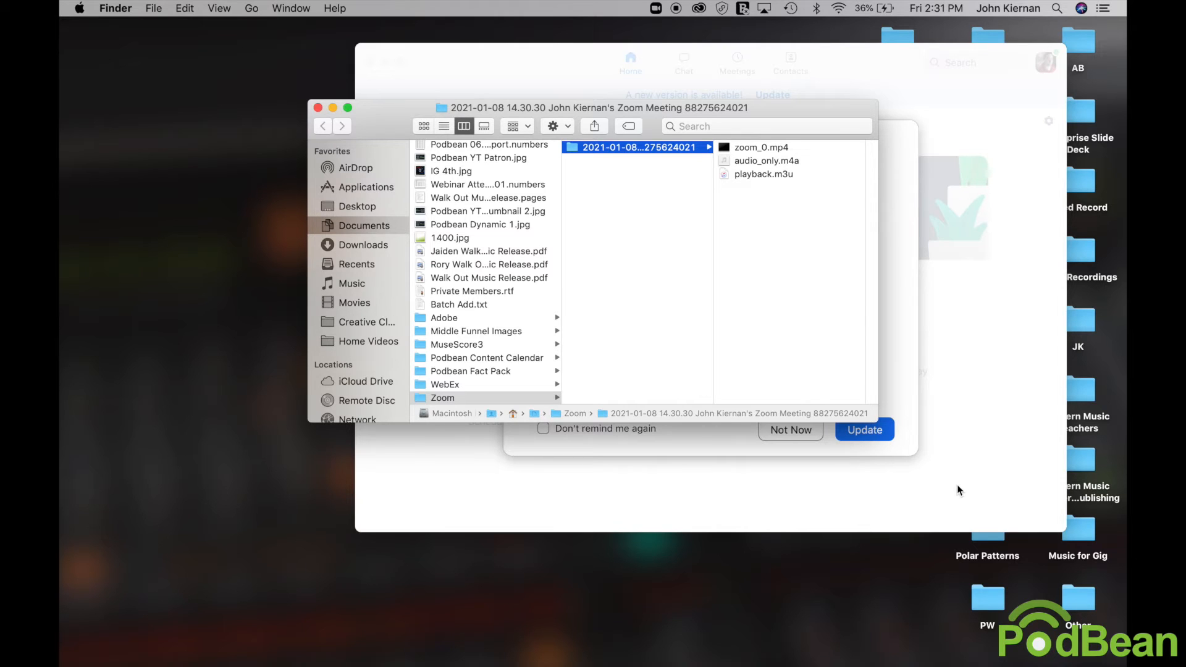
pyautogui.moveTo(920, 386)
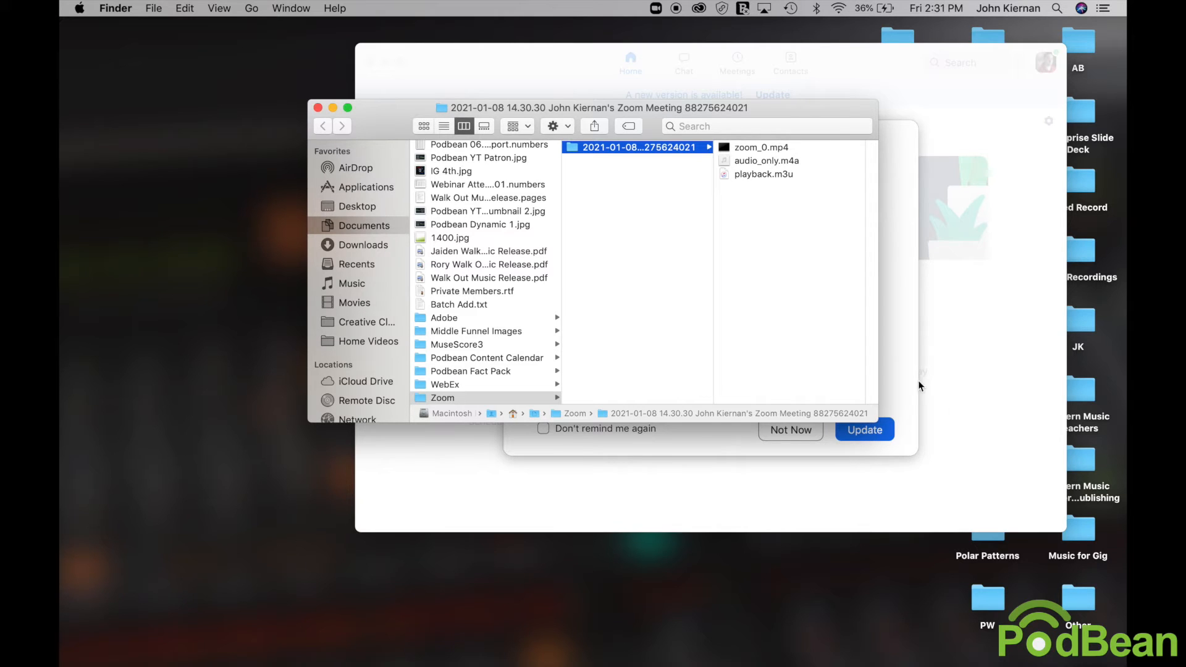
pyautogui.moveTo(756, 148)
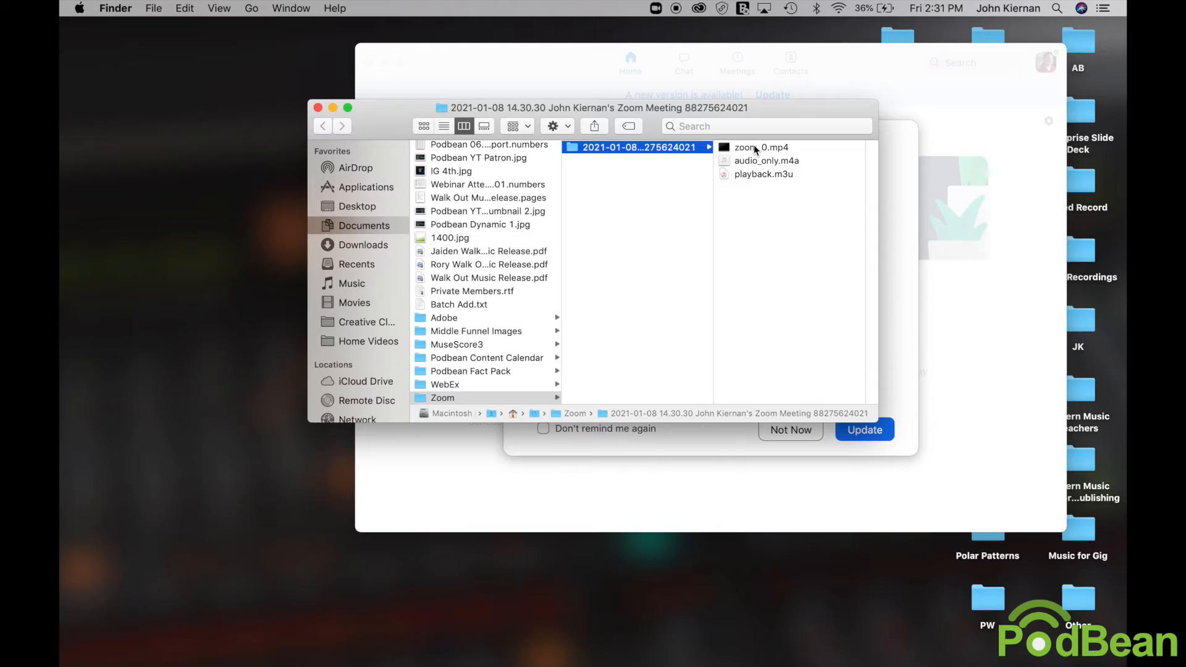
# Preview zoom_0.mp4 in the recording folder, then close Finder to show the desktop
pyautogui.click(756, 147)
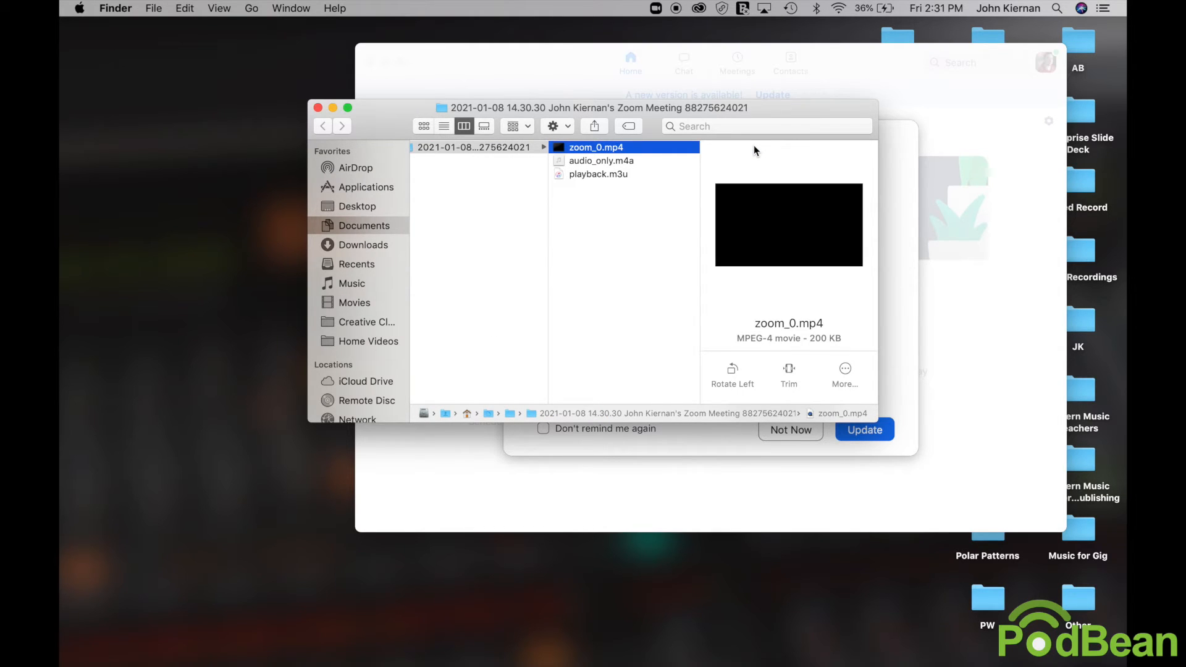
pyautogui.click(602, 161)
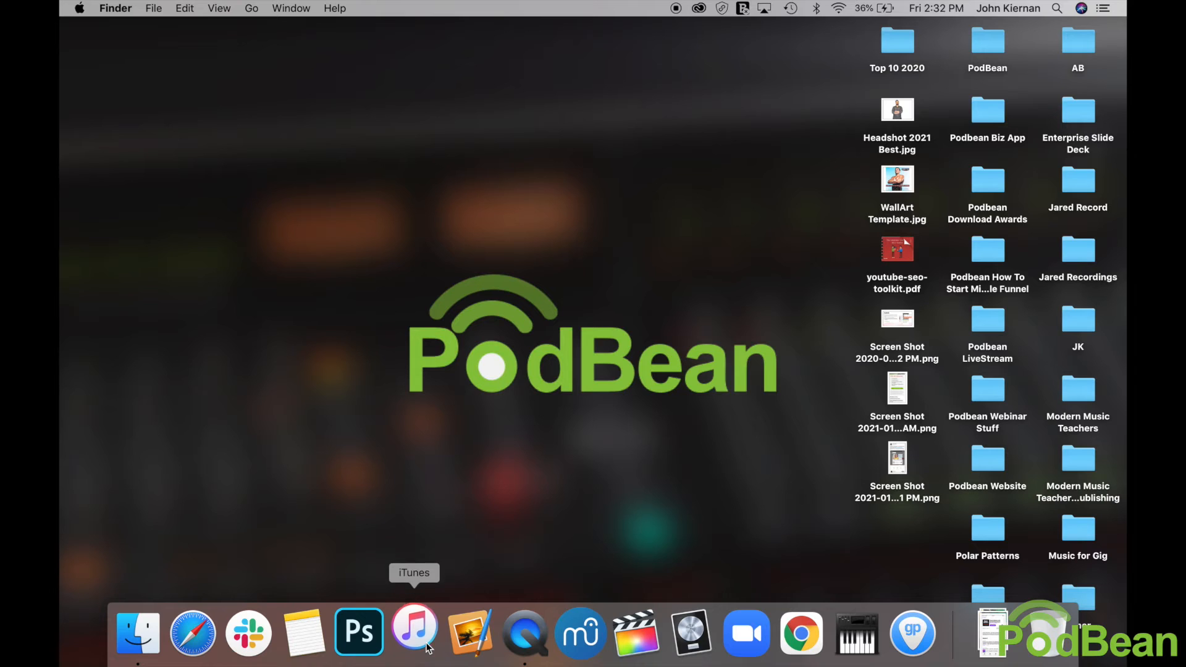
# Launch iTunes with audio_only.m4a added and reach the Import Settings in Preferences
pyautogui.click(414, 643)
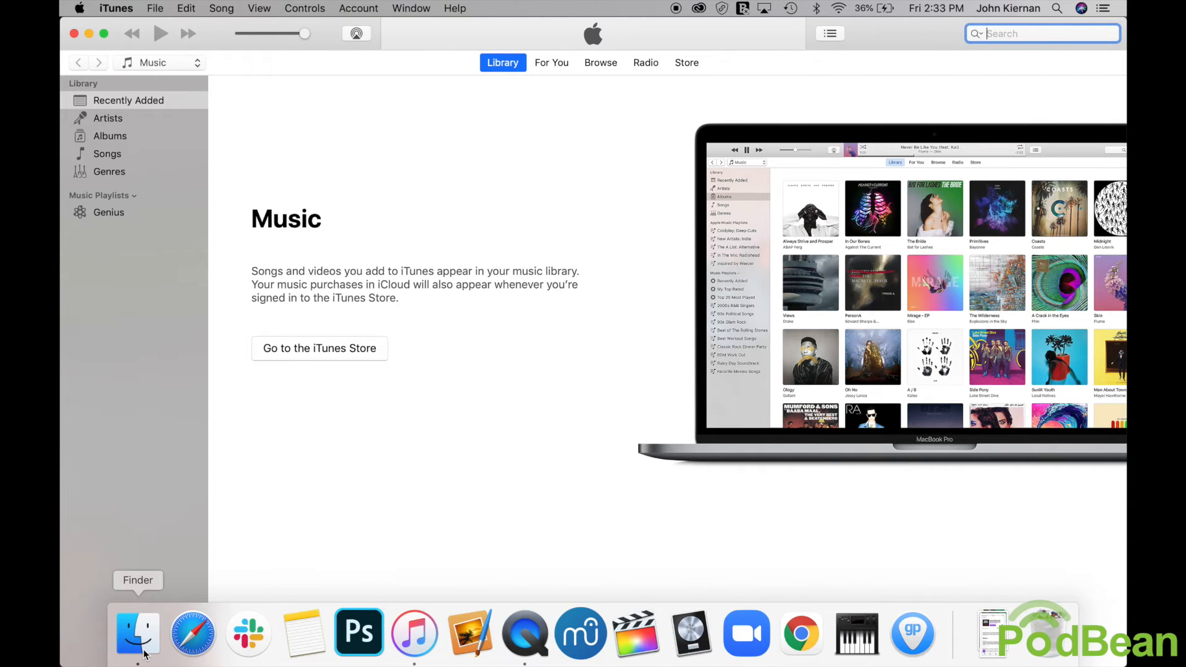
pyautogui.click(133, 638)
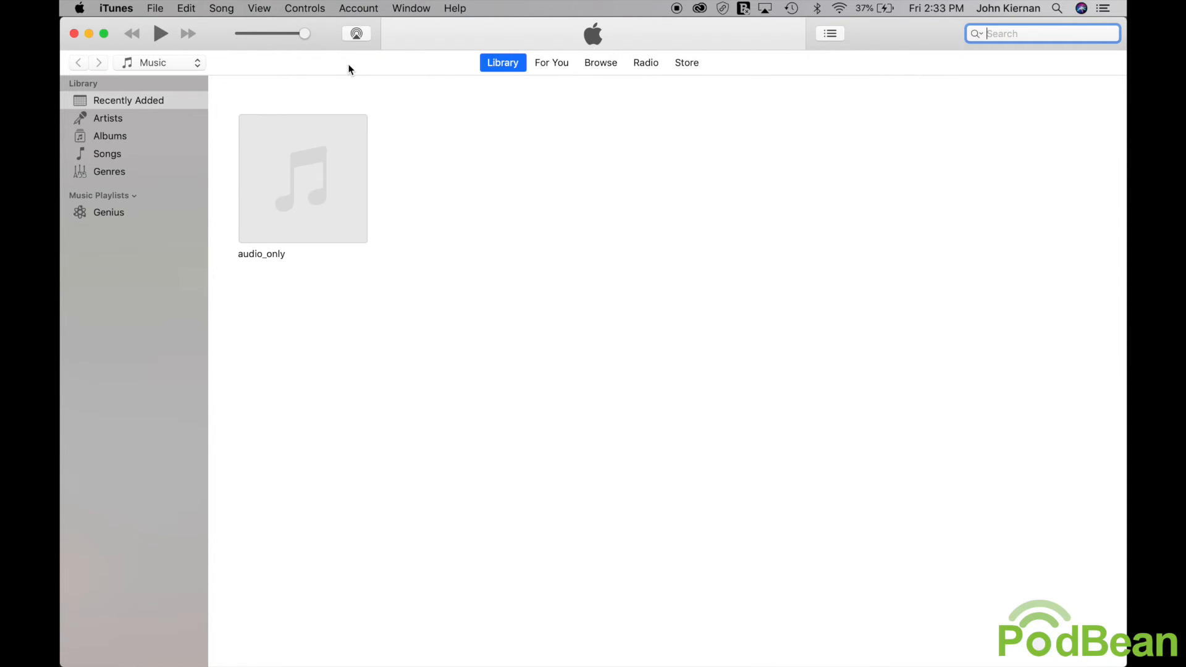
pyautogui.click(119, 7)
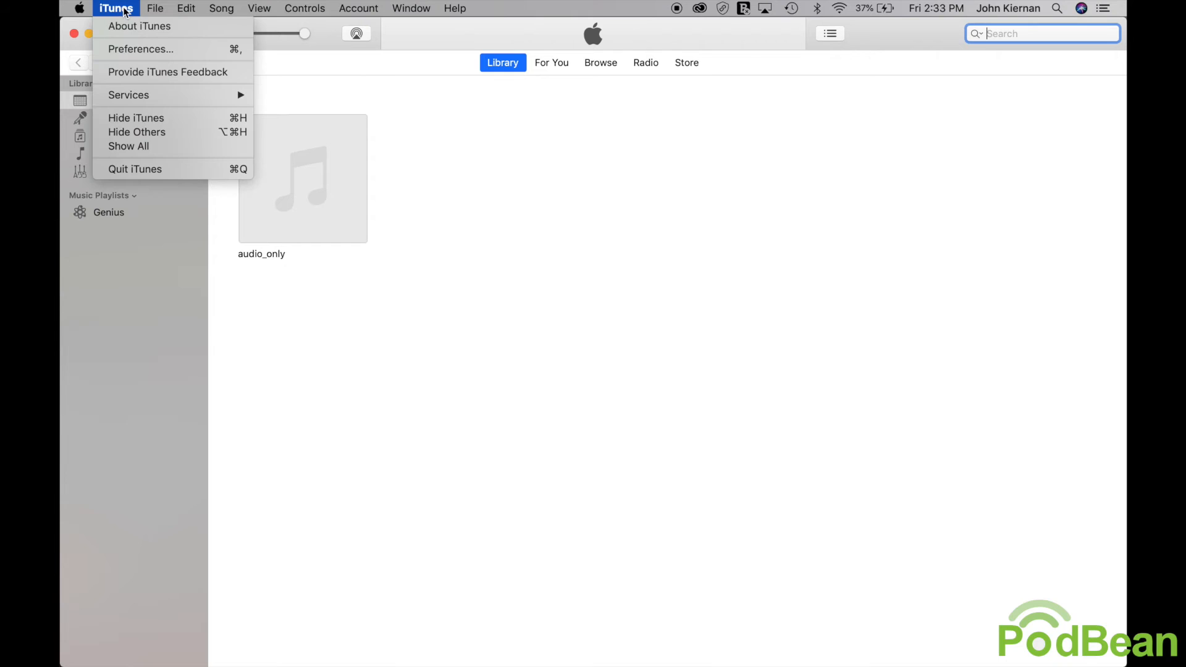
pyautogui.moveTo(136, 55)
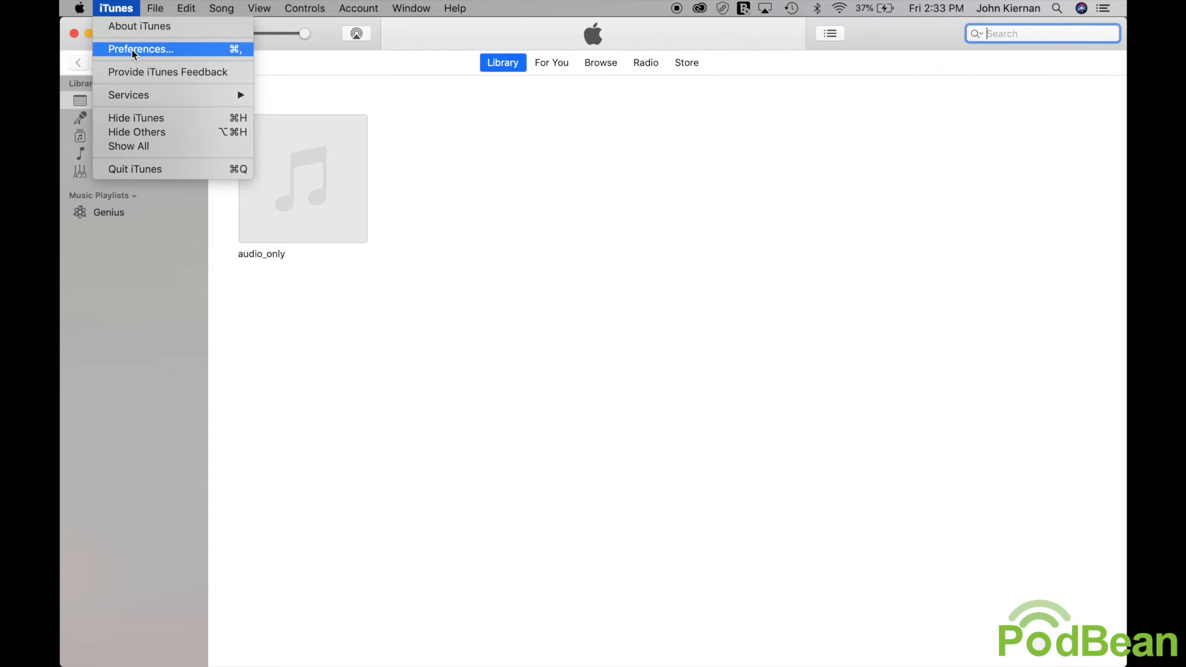
pyautogui.click(159, 50)
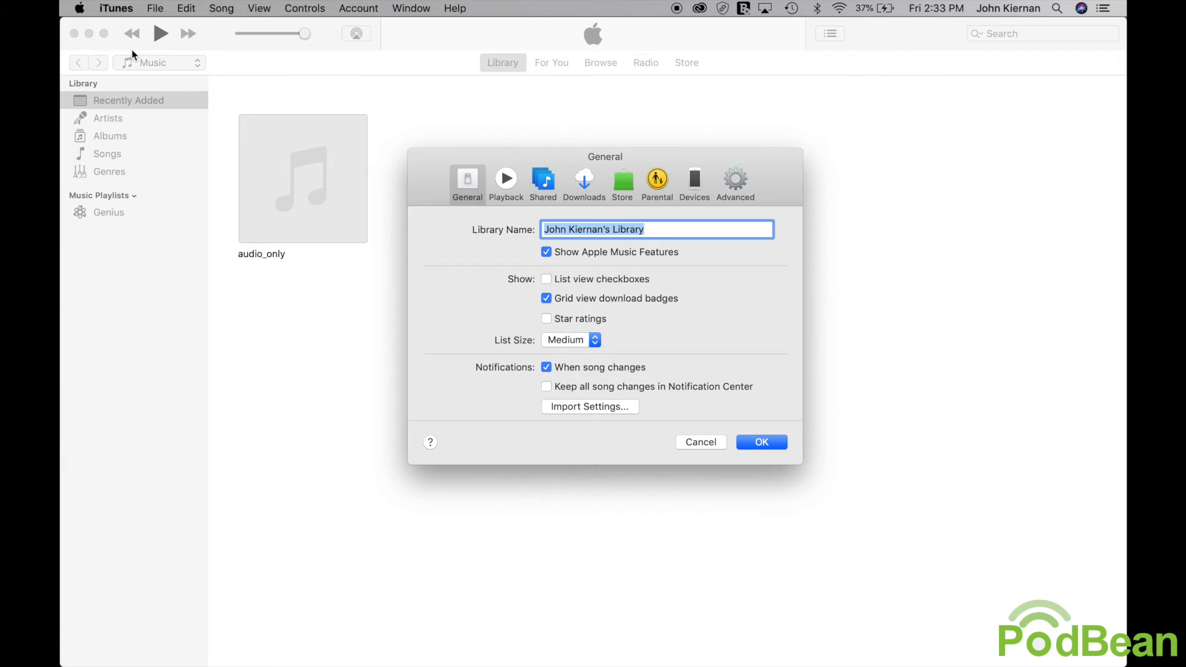
pyautogui.moveTo(262, 158)
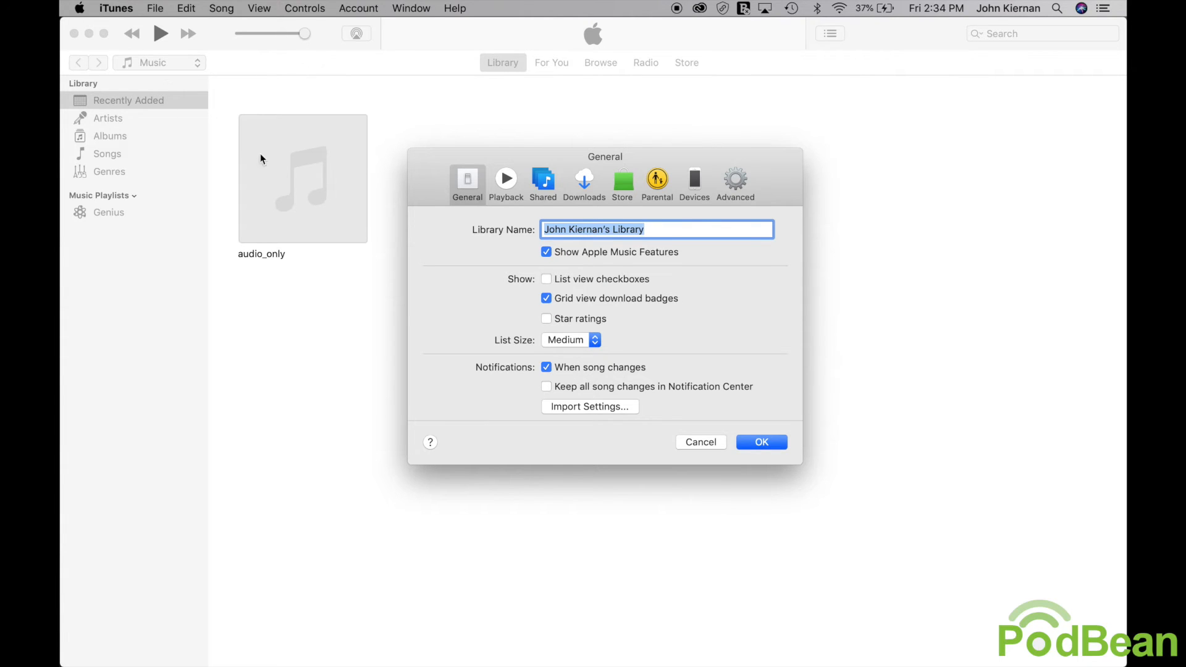
pyautogui.moveTo(591, 410)
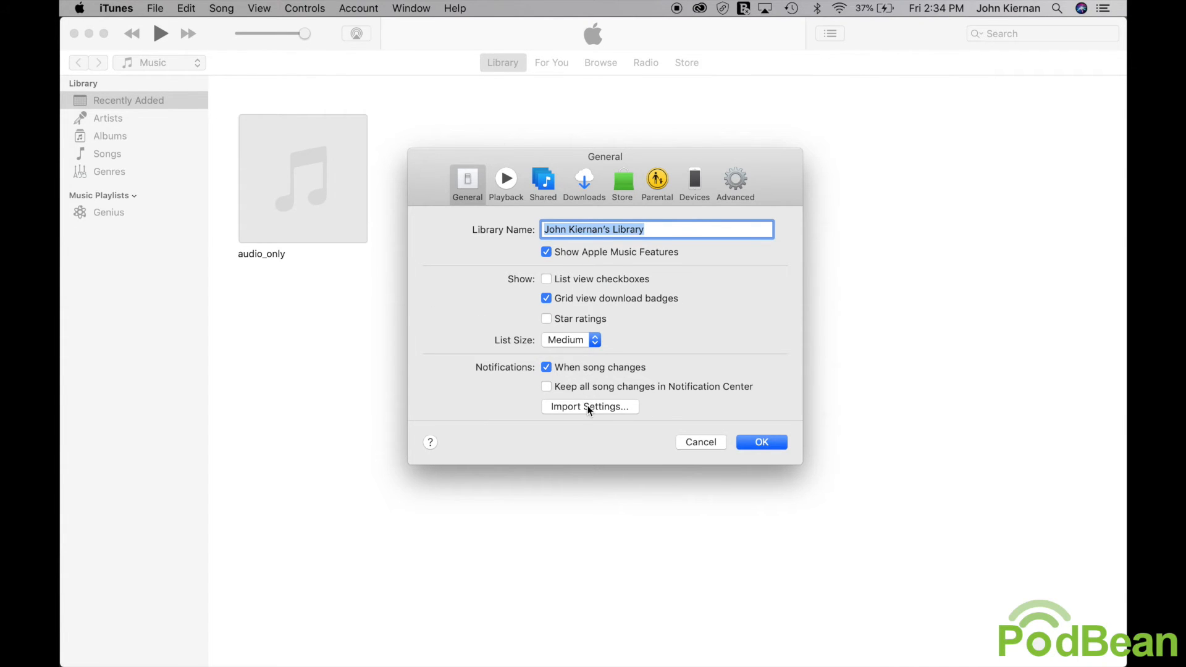
pyautogui.click(590, 406)
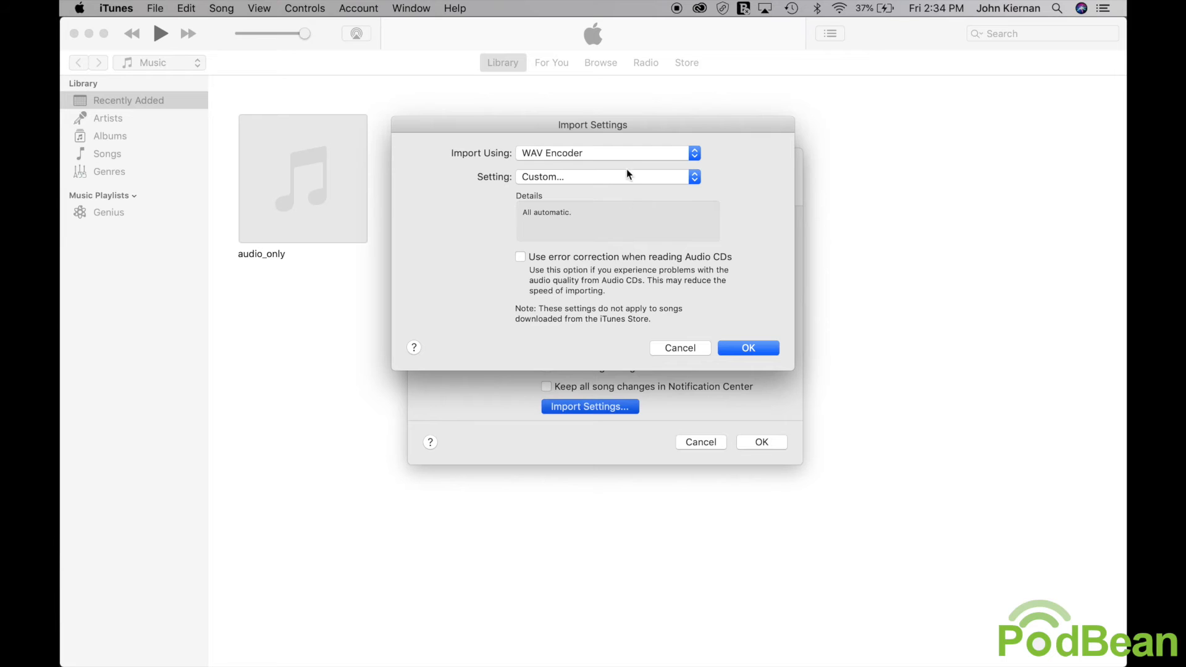
# Set imports to MP3 Encoder at Higher Quality (192 kbps) and confirm, then select audio_only
pyautogui.click(608, 154)
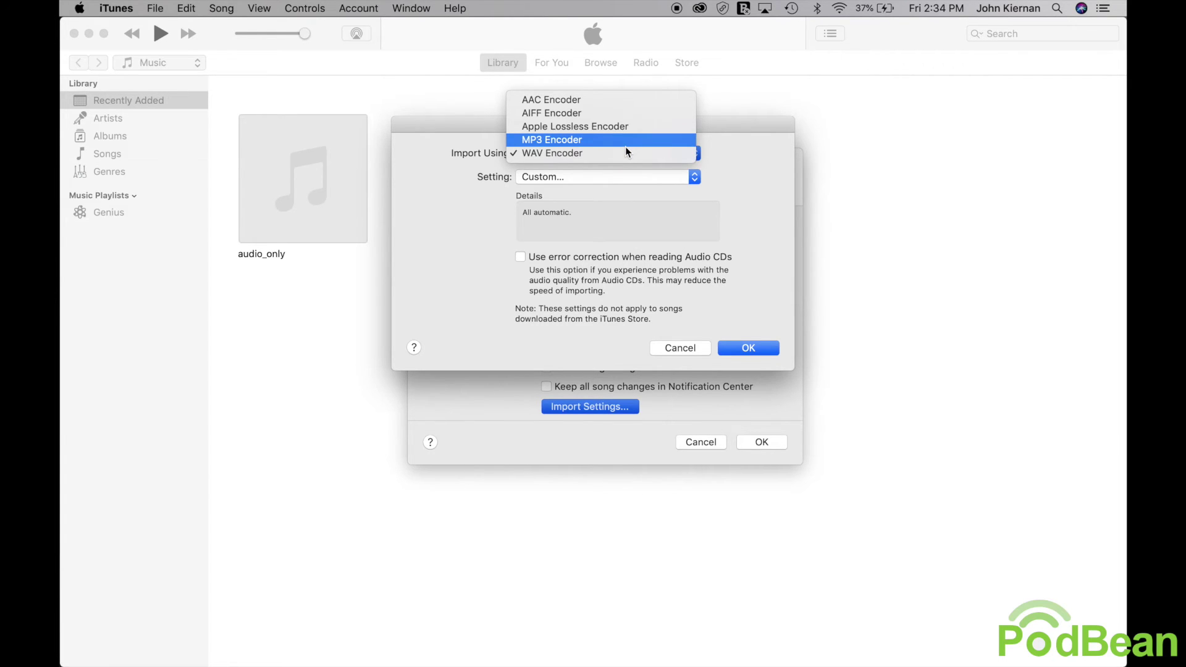
pyautogui.click(581, 139)
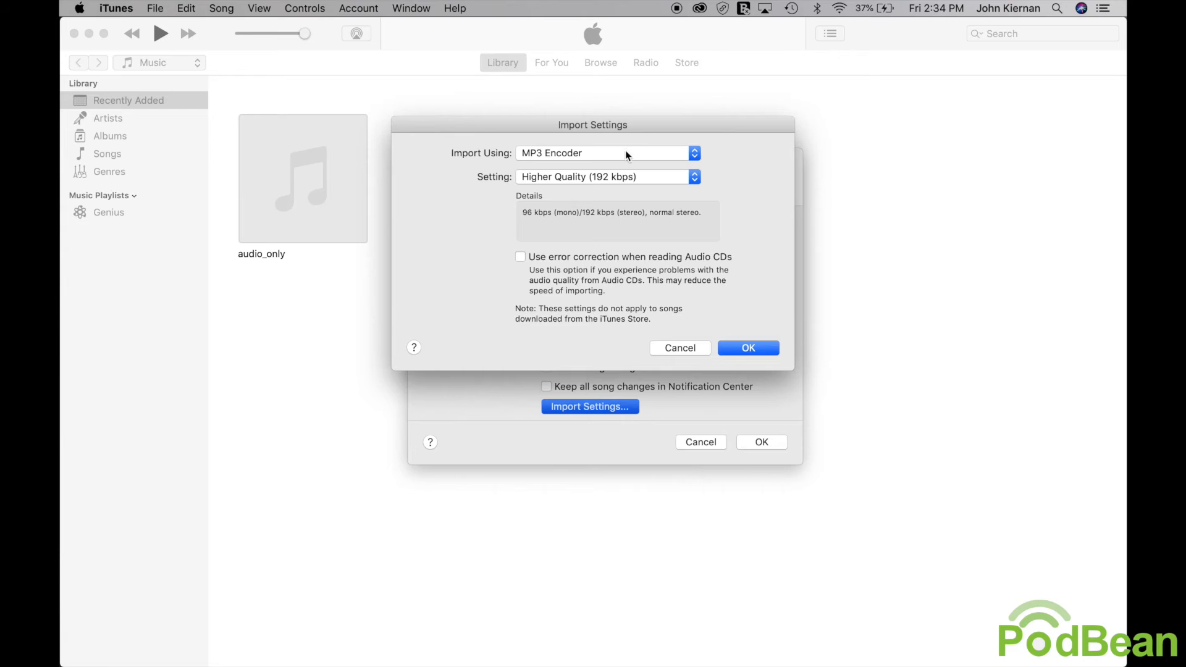
pyautogui.click(607, 178)
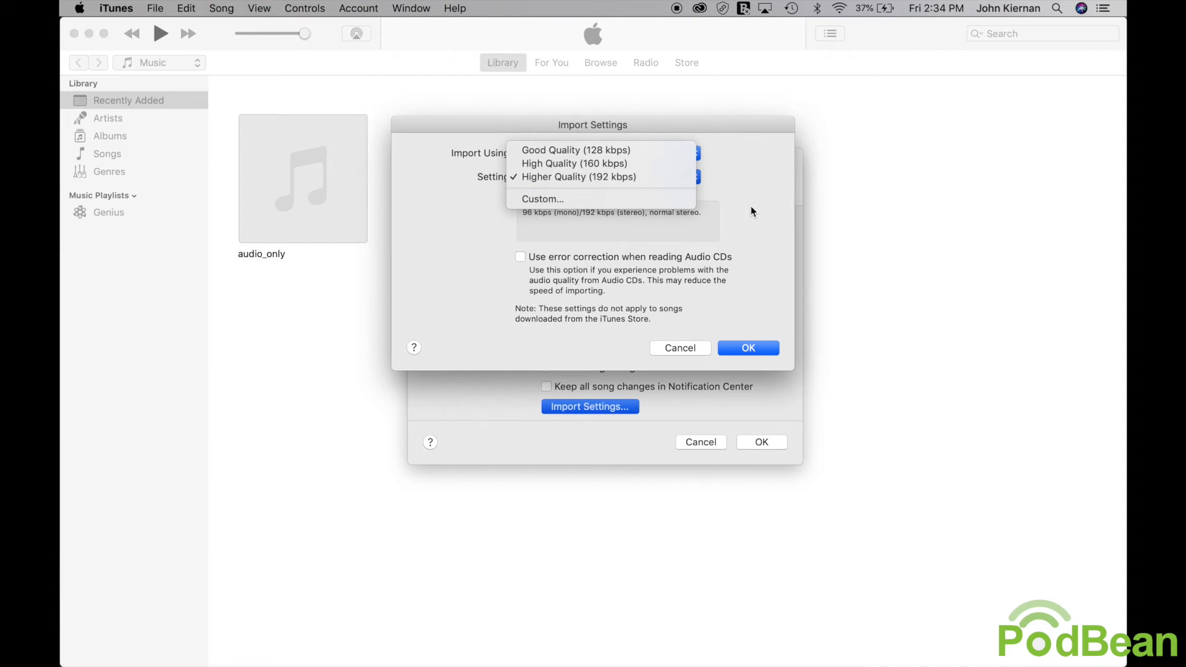
pyautogui.click(578, 177)
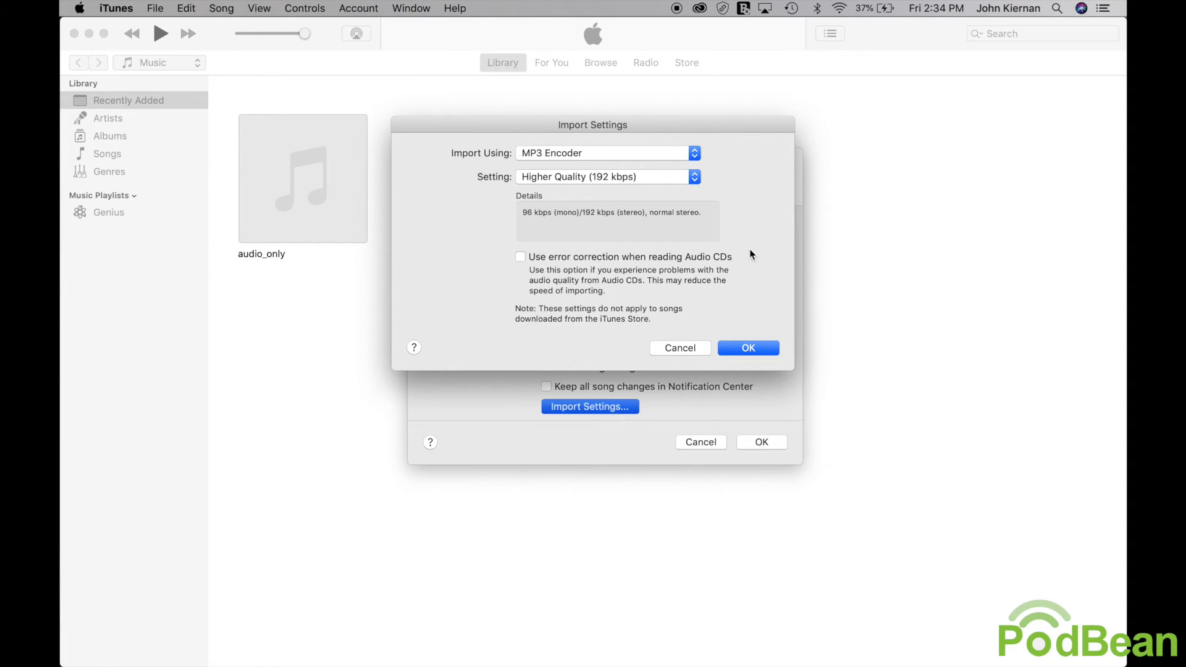
pyautogui.click(749, 348)
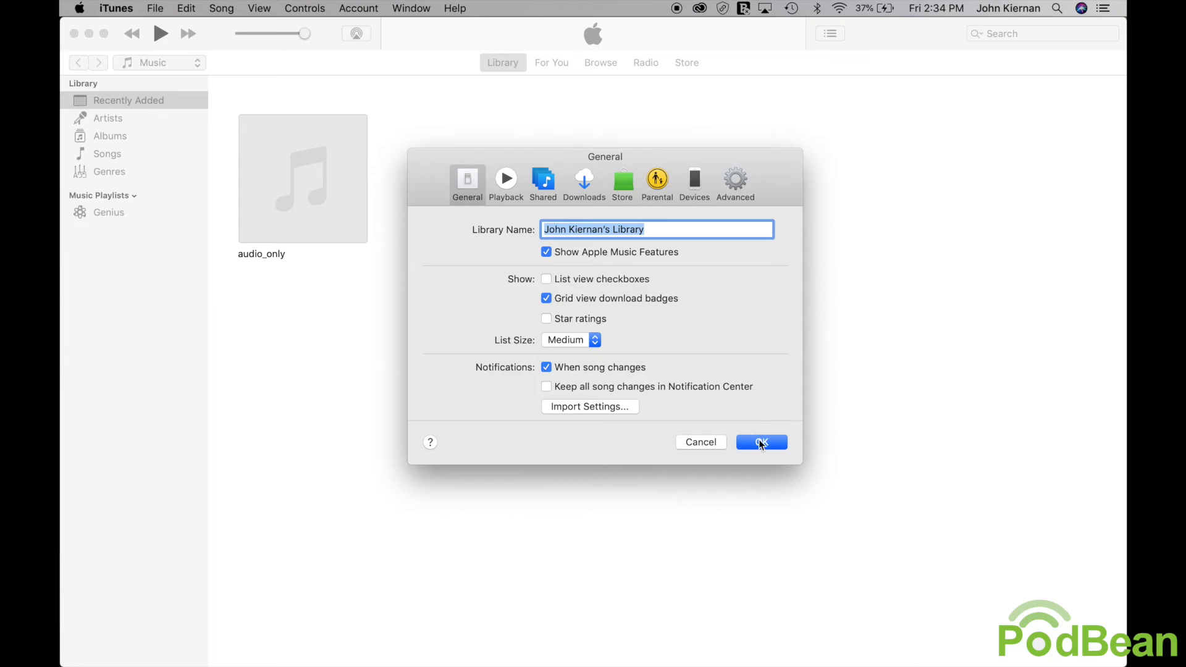
pyautogui.click(761, 443)
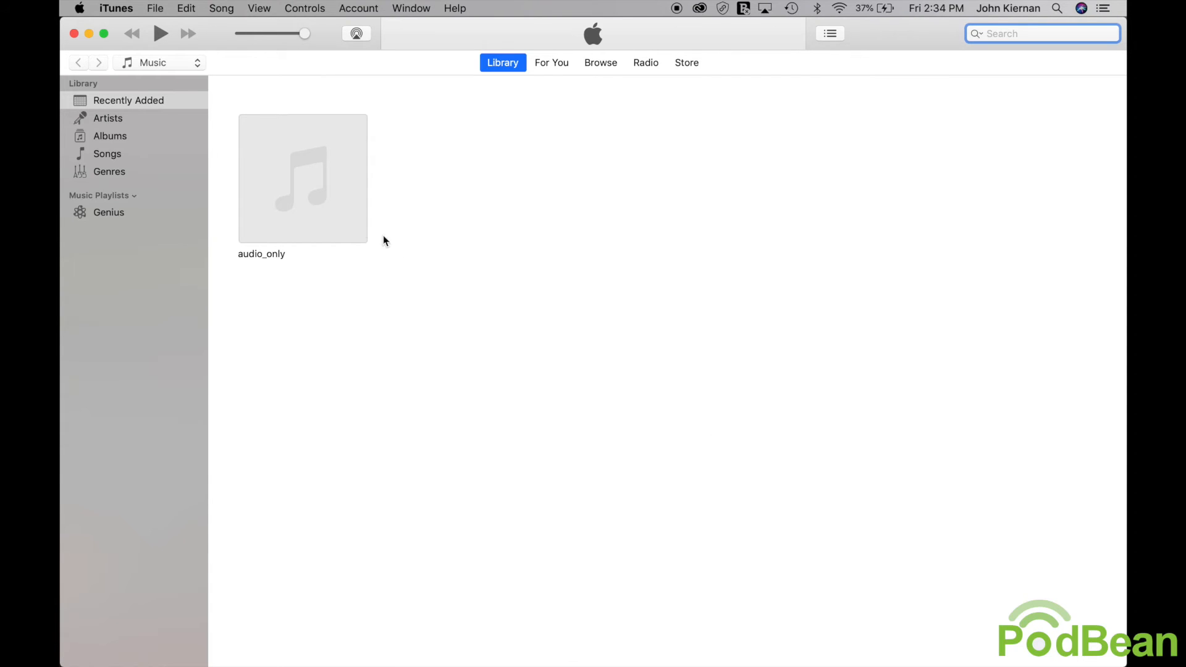
pyautogui.click(303, 178)
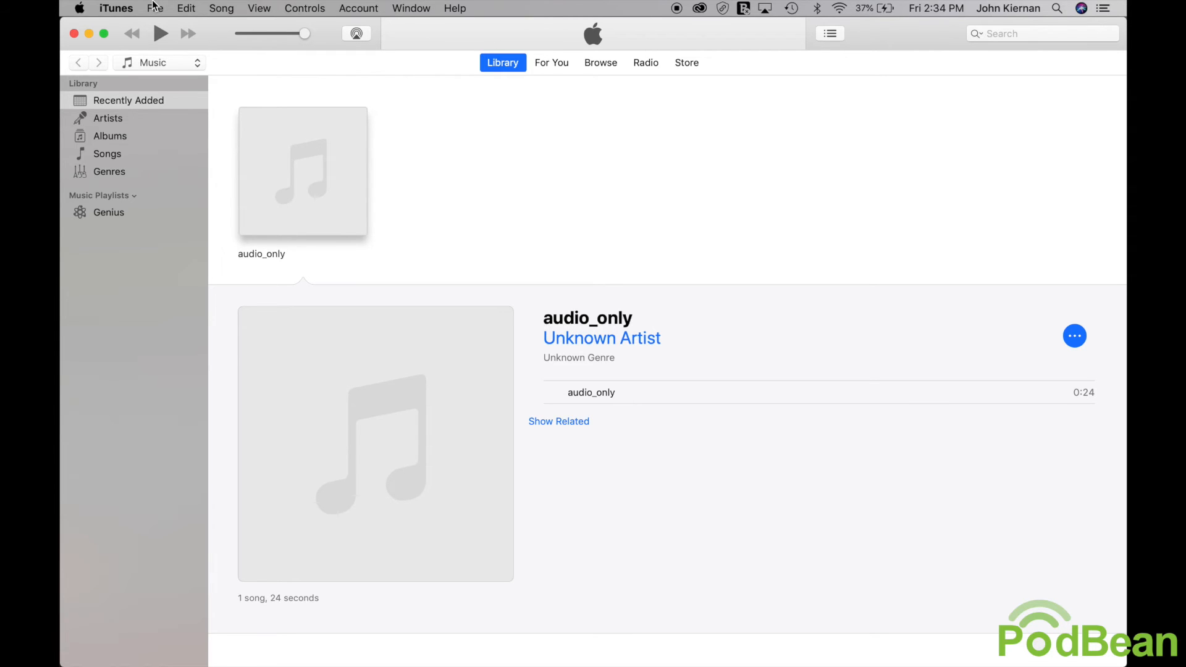
# Convert audio_only to MP3 and reveal the converted track's file in Finder
pyautogui.click(155, 7)
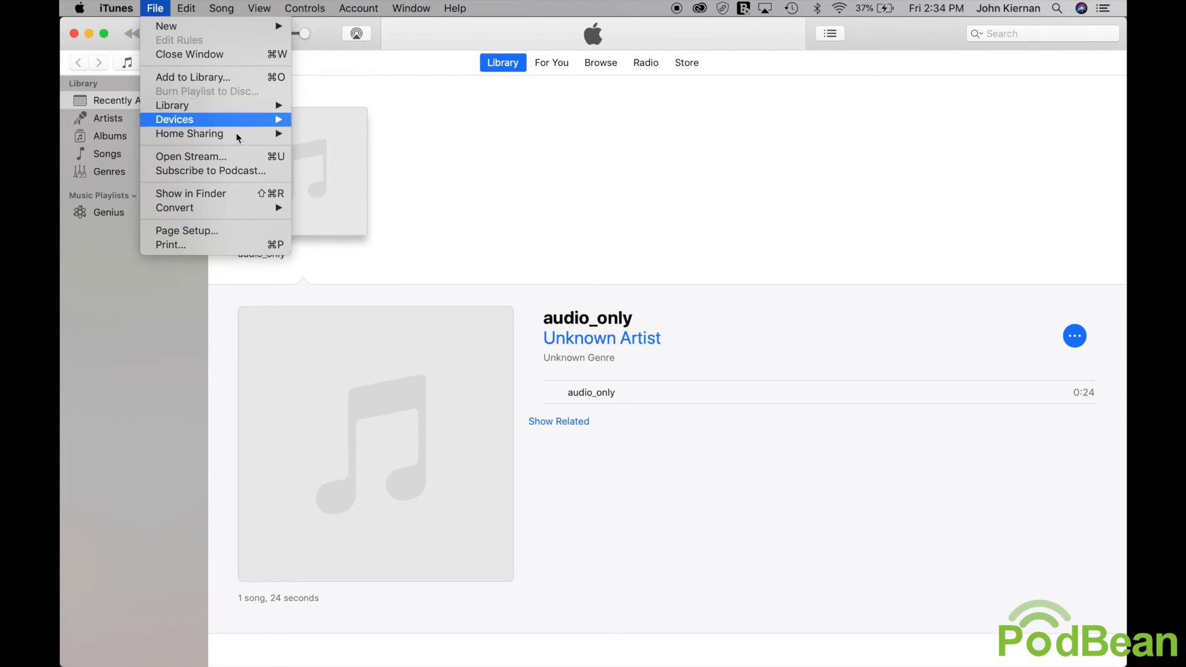
pyautogui.moveTo(176, 208)
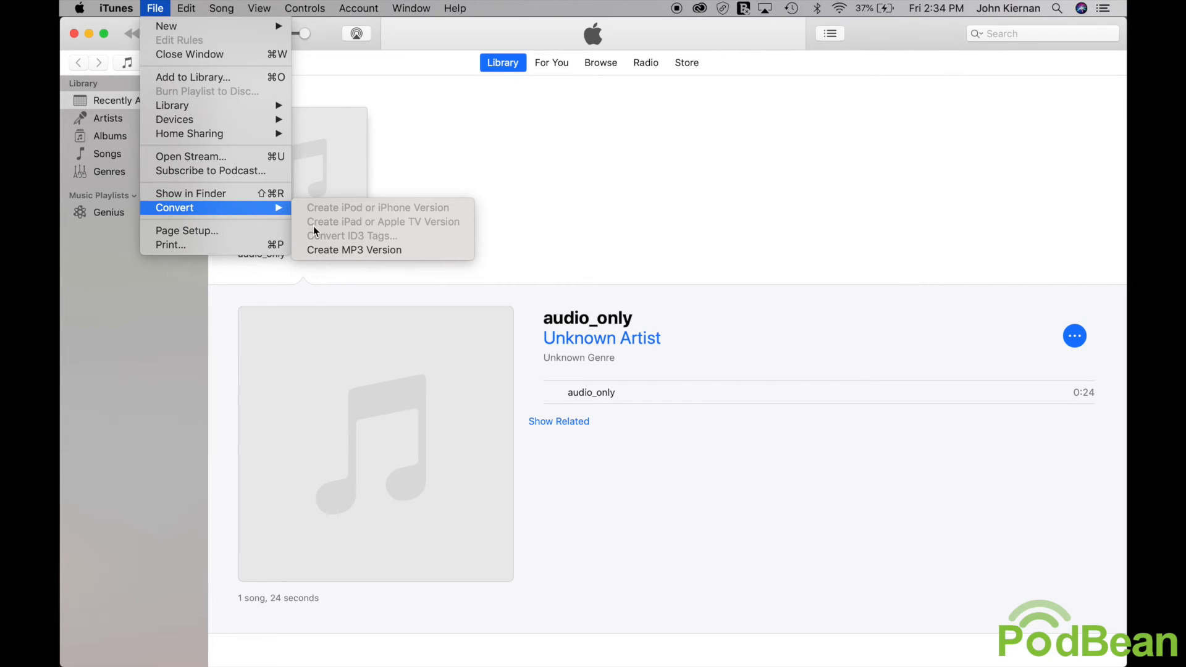
pyautogui.moveTo(338, 255)
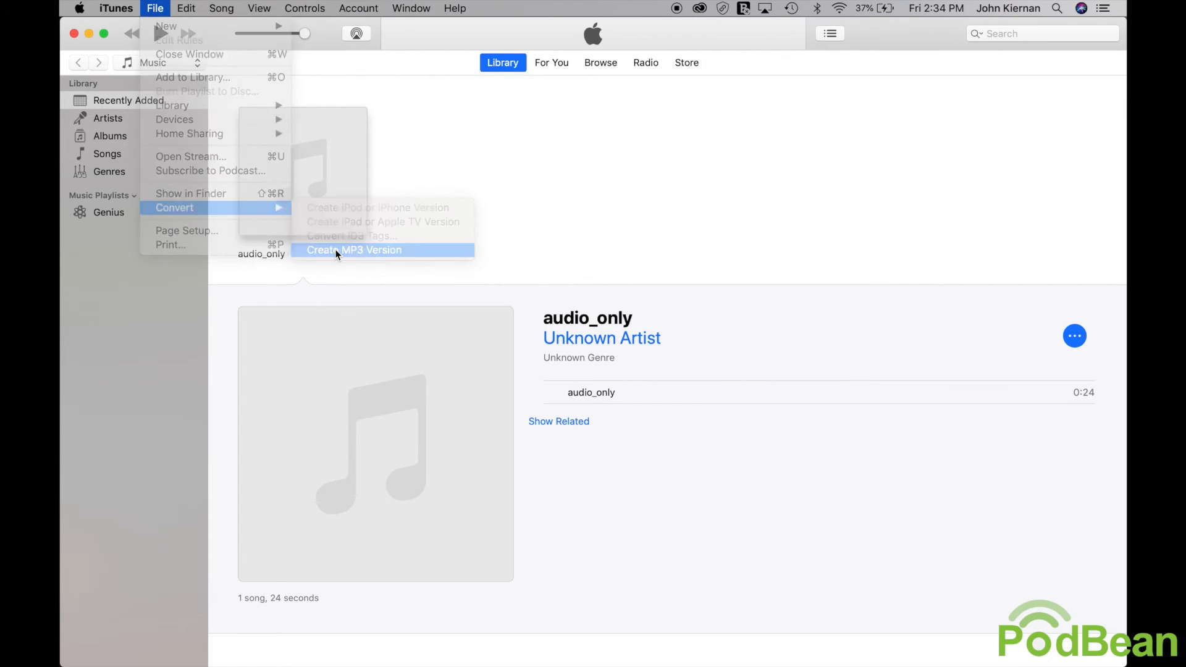
pyautogui.click(354, 249)
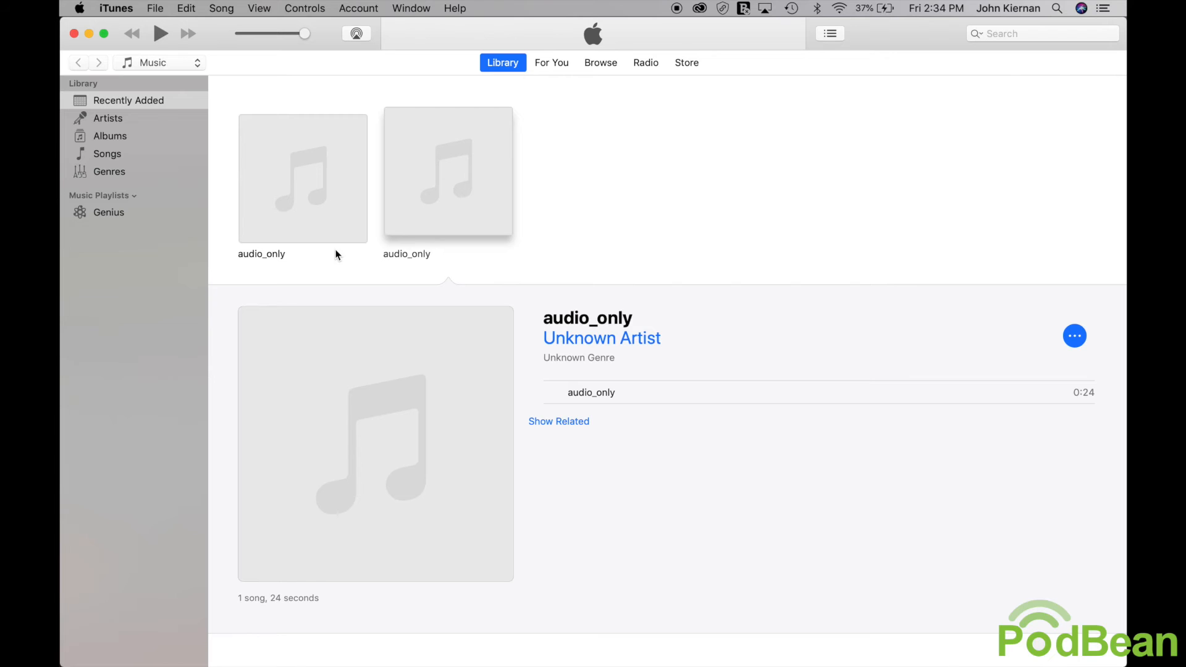
pyautogui.moveTo(334, 228)
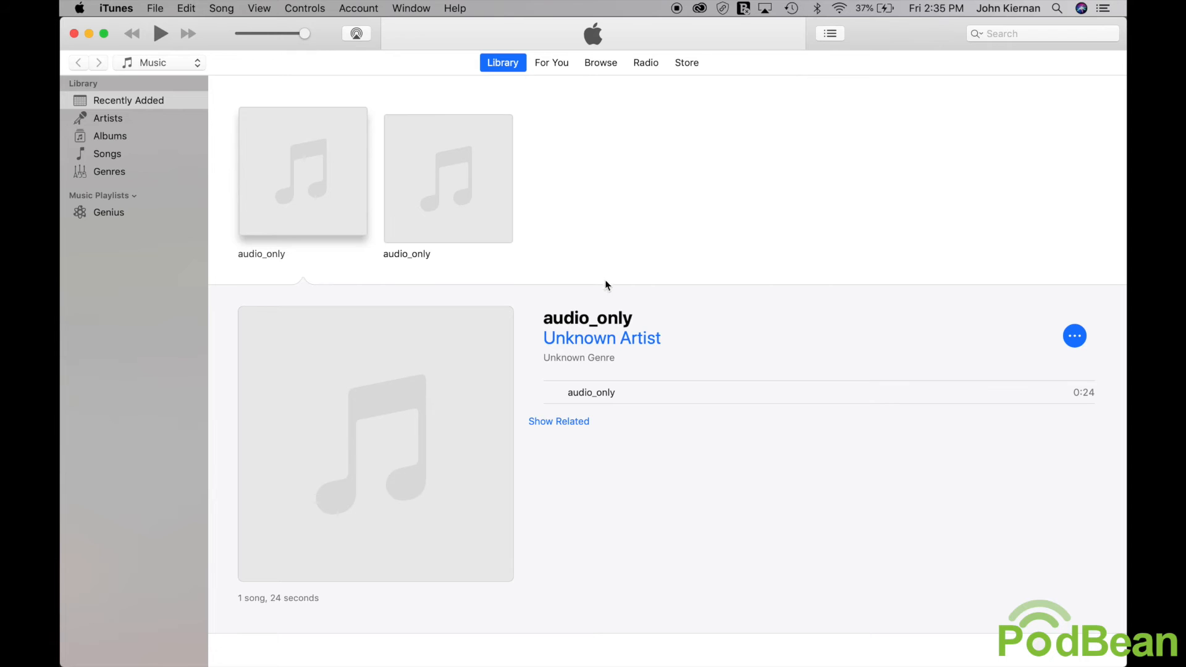
pyautogui.rightClick(590, 392)
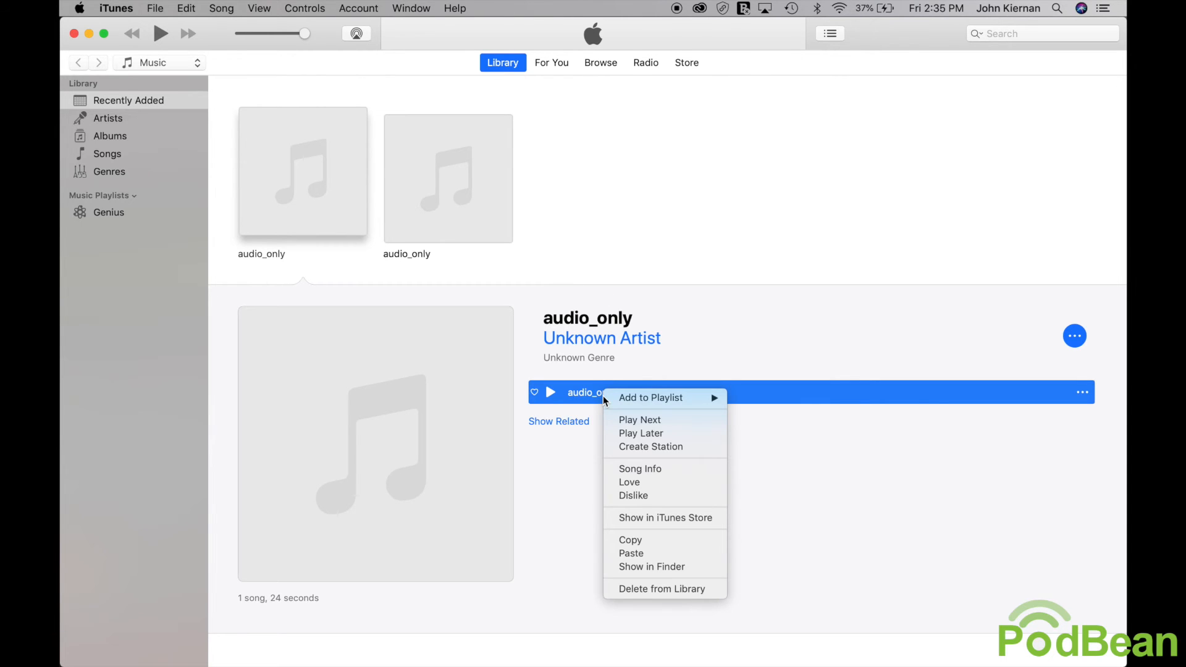
pyautogui.moveTo(678, 567)
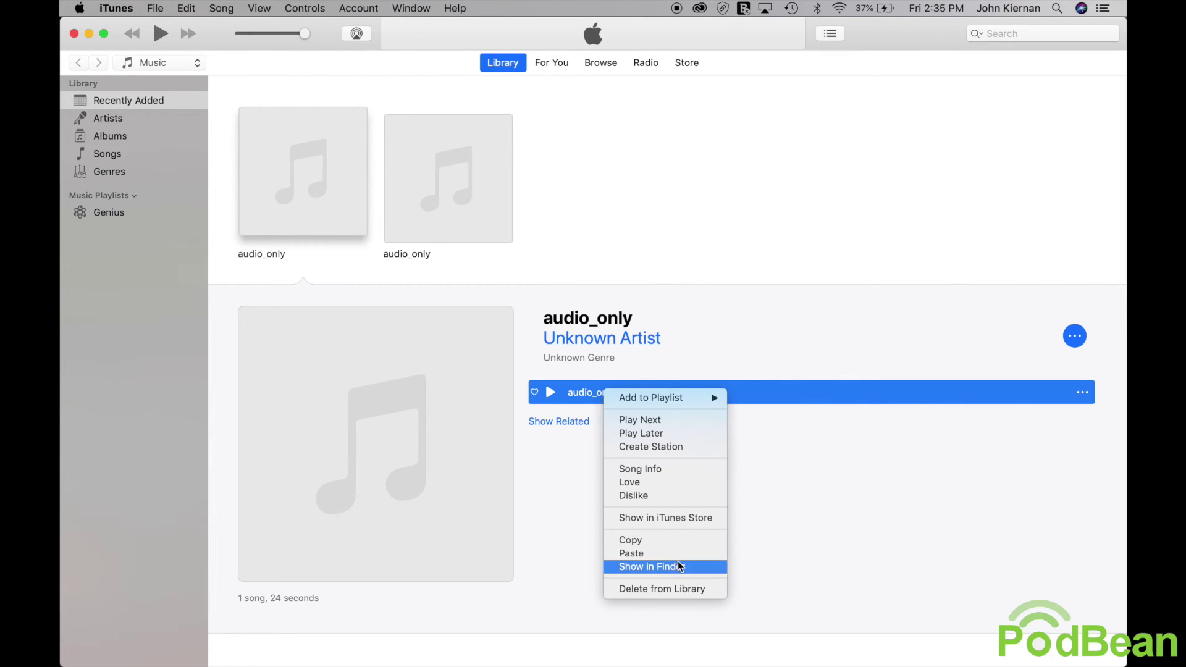
pyautogui.click(652, 566)
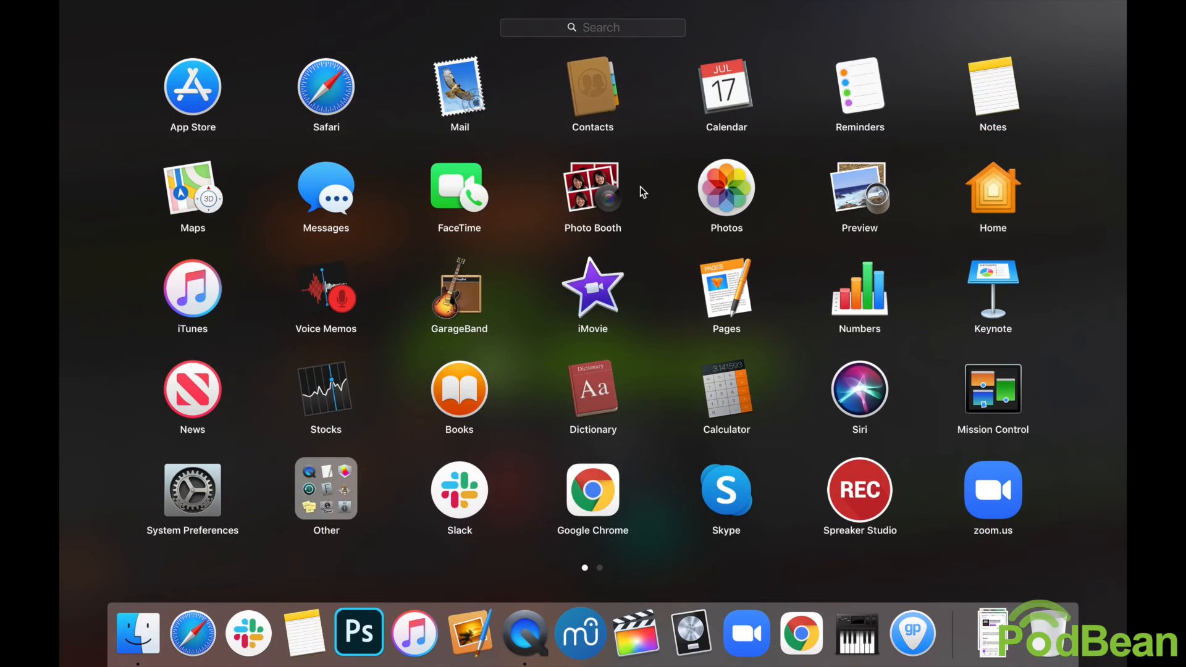
pyautogui.moveTo(468, 297)
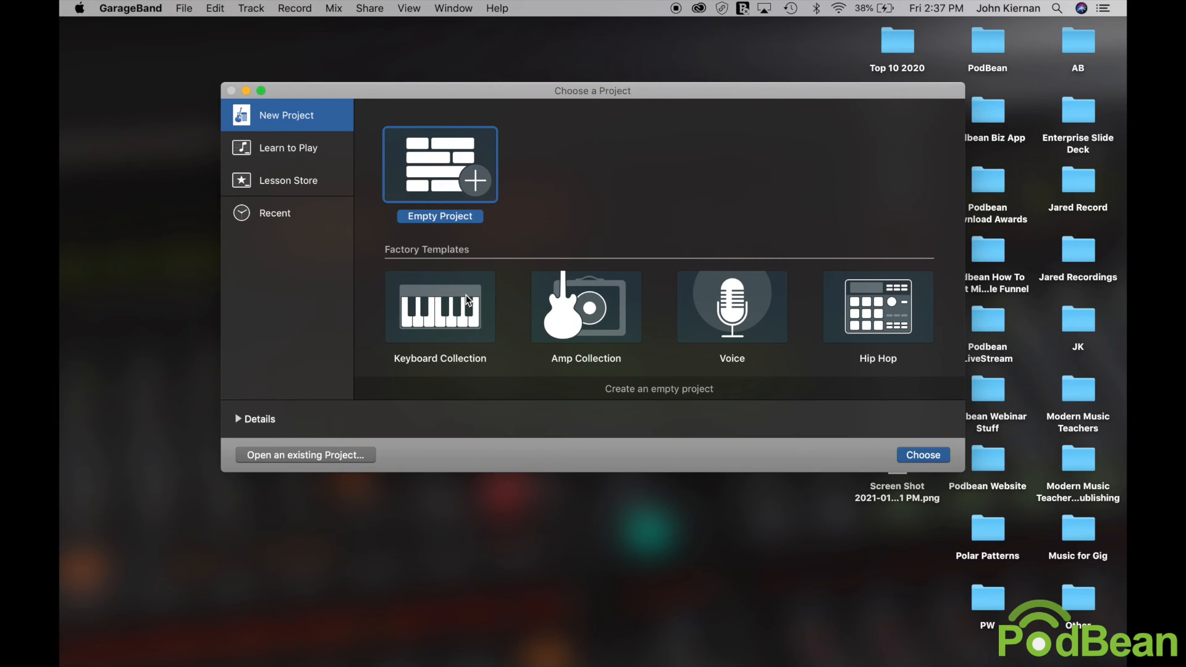
pyautogui.moveTo(441, 163)
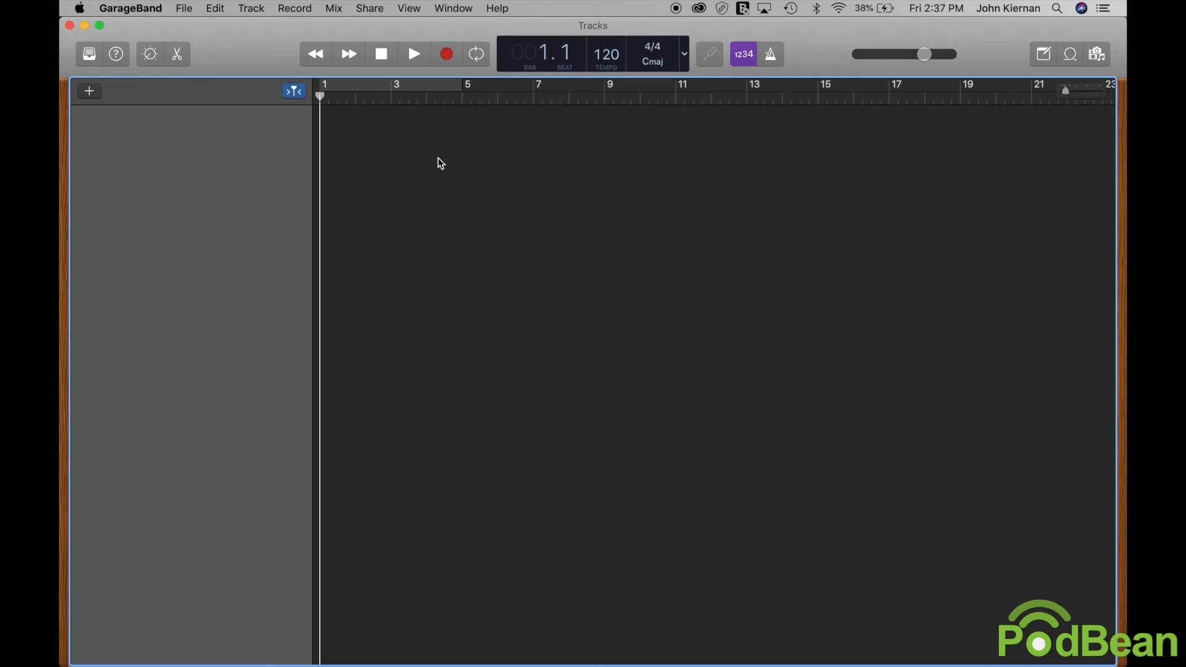
# Create an empty GarageBand project with an Audio (microphone) track
pyautogui.click(89, 91)
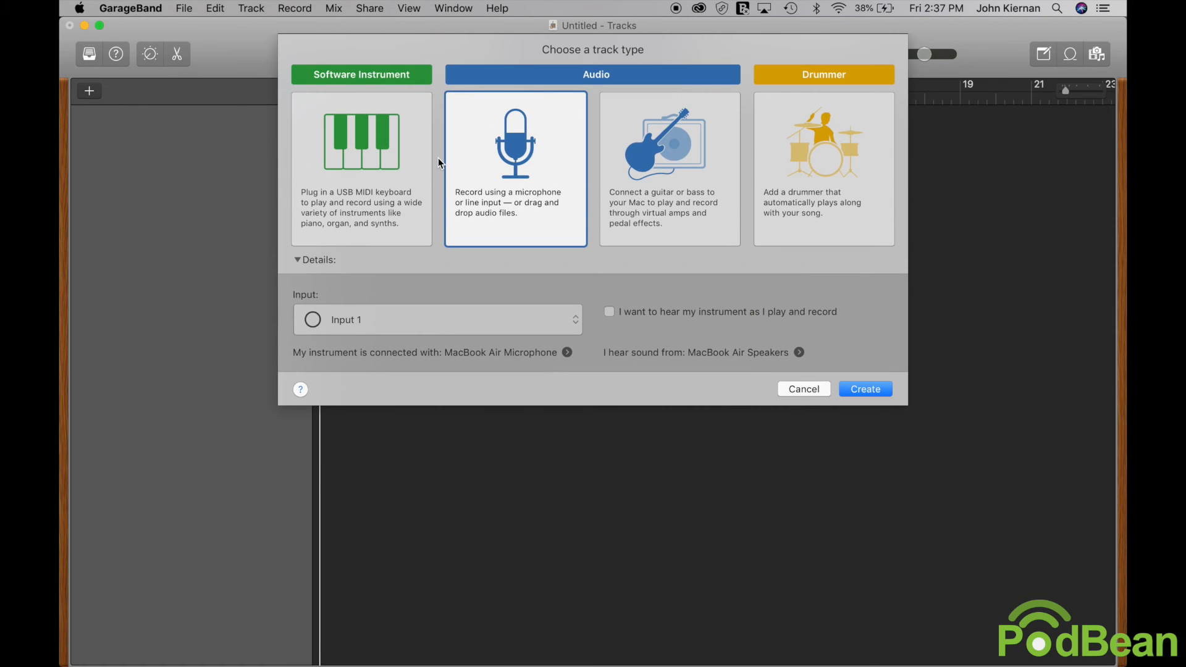
pyautogui.moveTo(514, 180)
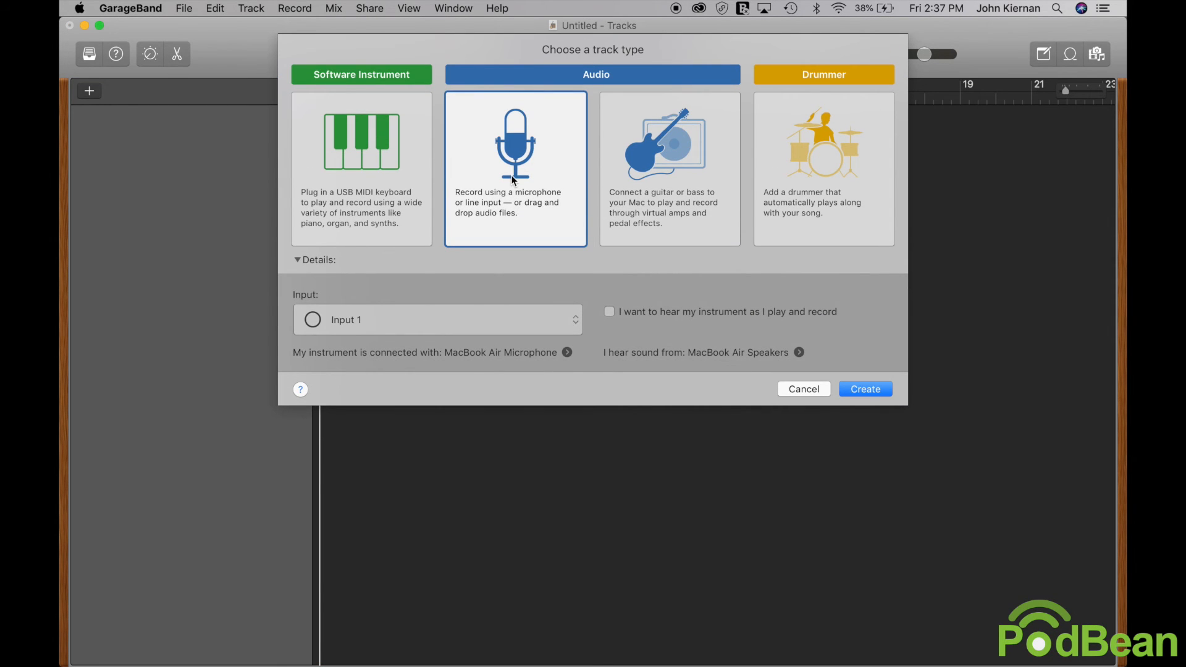
pyautogui.click(865, 389)
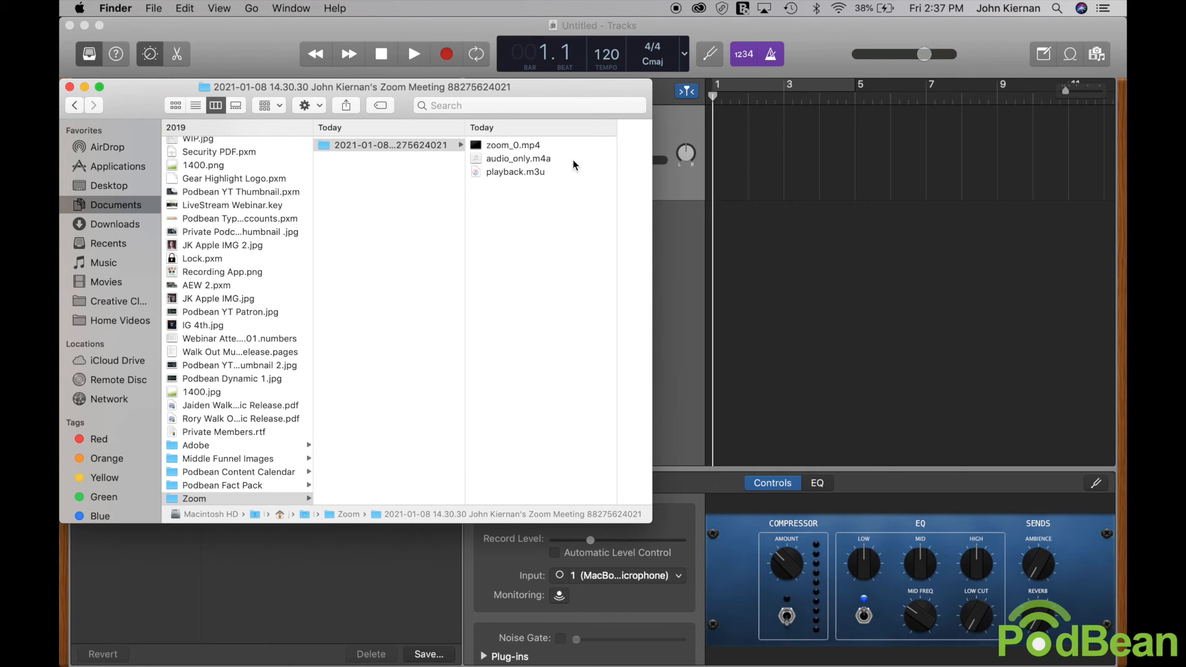
# Drag audio_only.m4a from the Zoom folder onto a GarageBand audio track and switch the metronome off
pyautogui.click(518, 158)
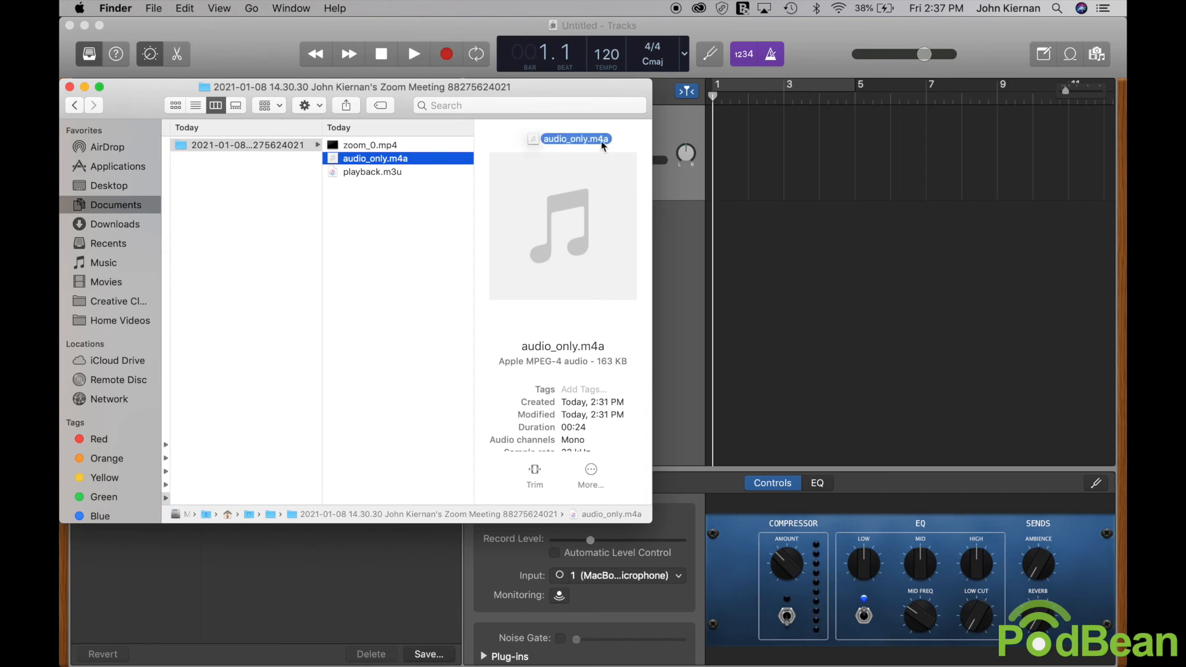
pyautogui.moveTo(574, 140); pyautogui.dragTo(712, 147)
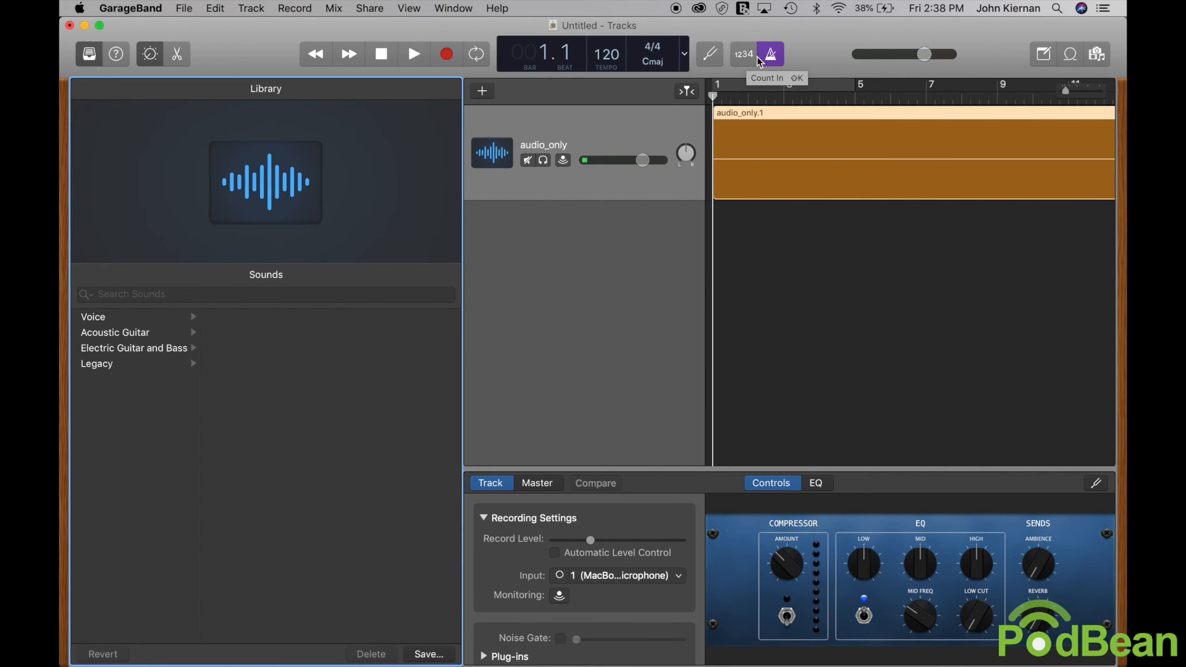
pyautogui.click(770, 53)
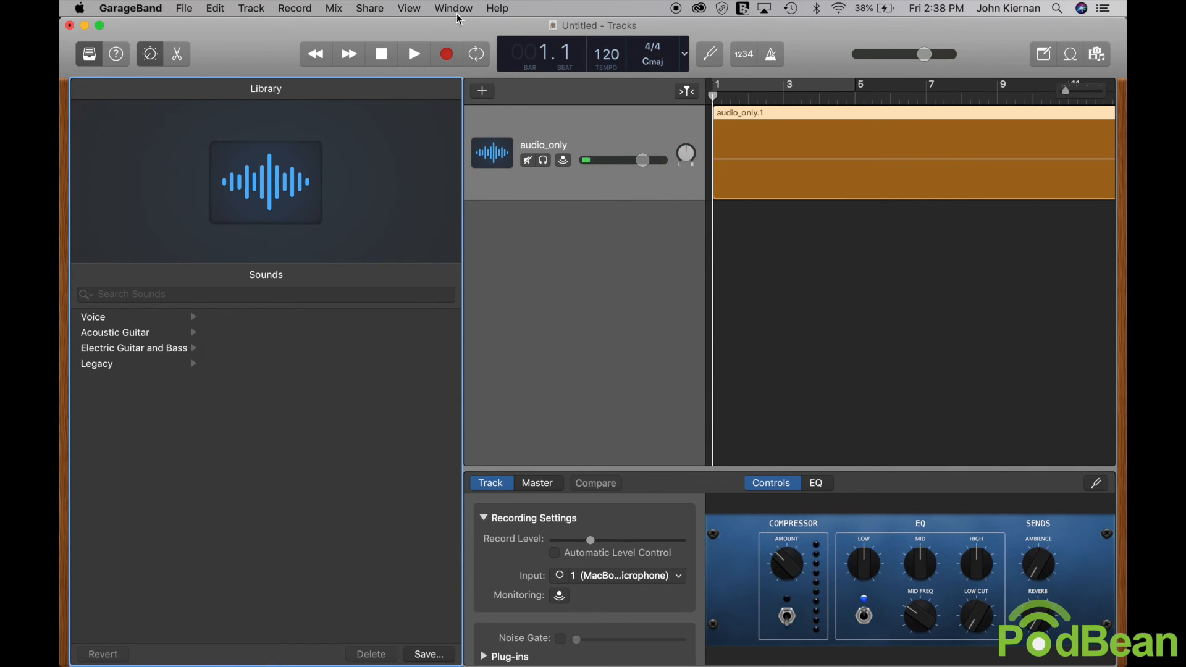
# Start Export Song to Disk, choosing the Desktop and naming the file 'My Zoom Podcast'
pyautogui.click(369, 7)
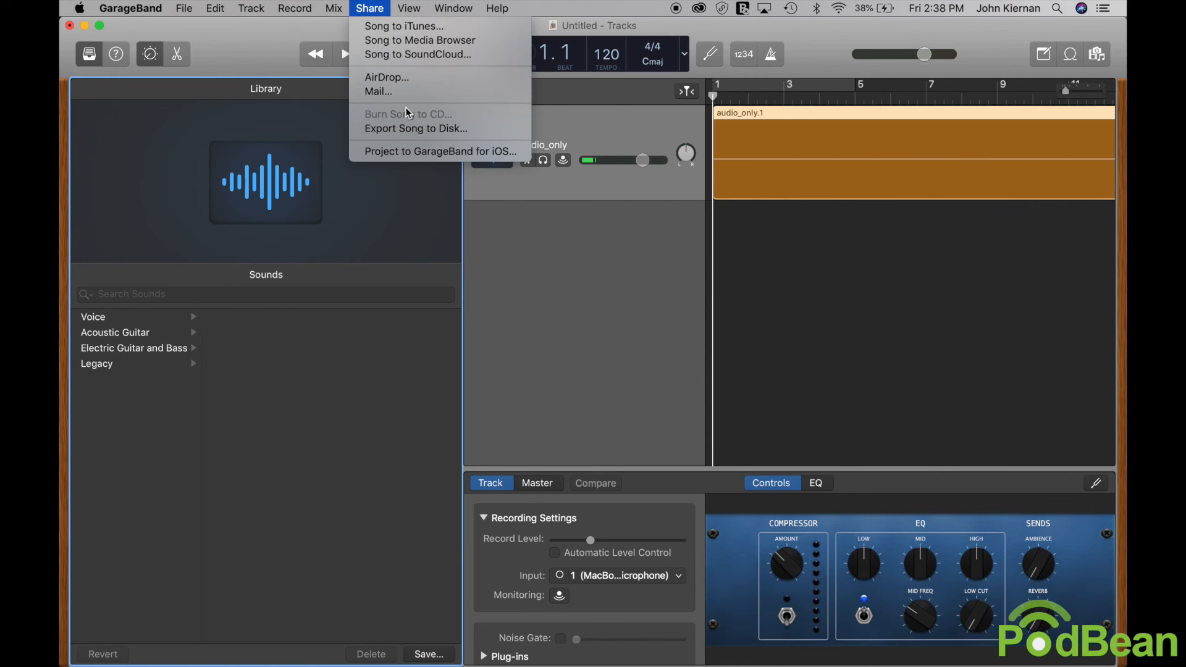
pyautogui.click(411, 130)
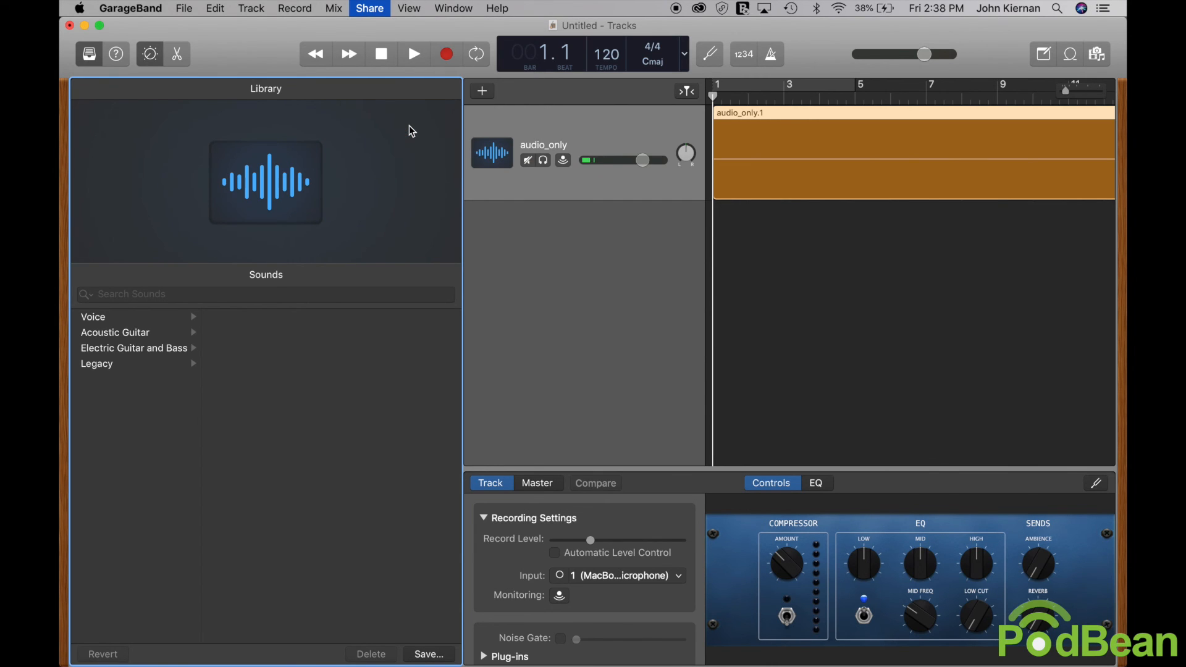
pyautogui.click(371, 8)
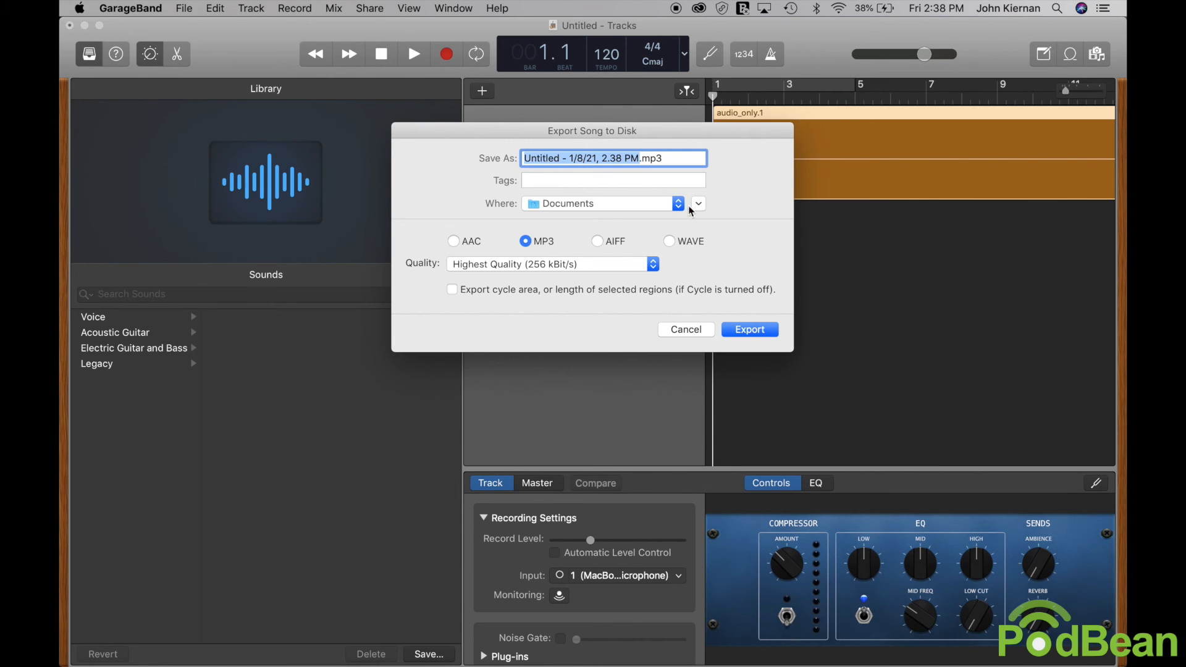
pyautogui.click(698, 204)
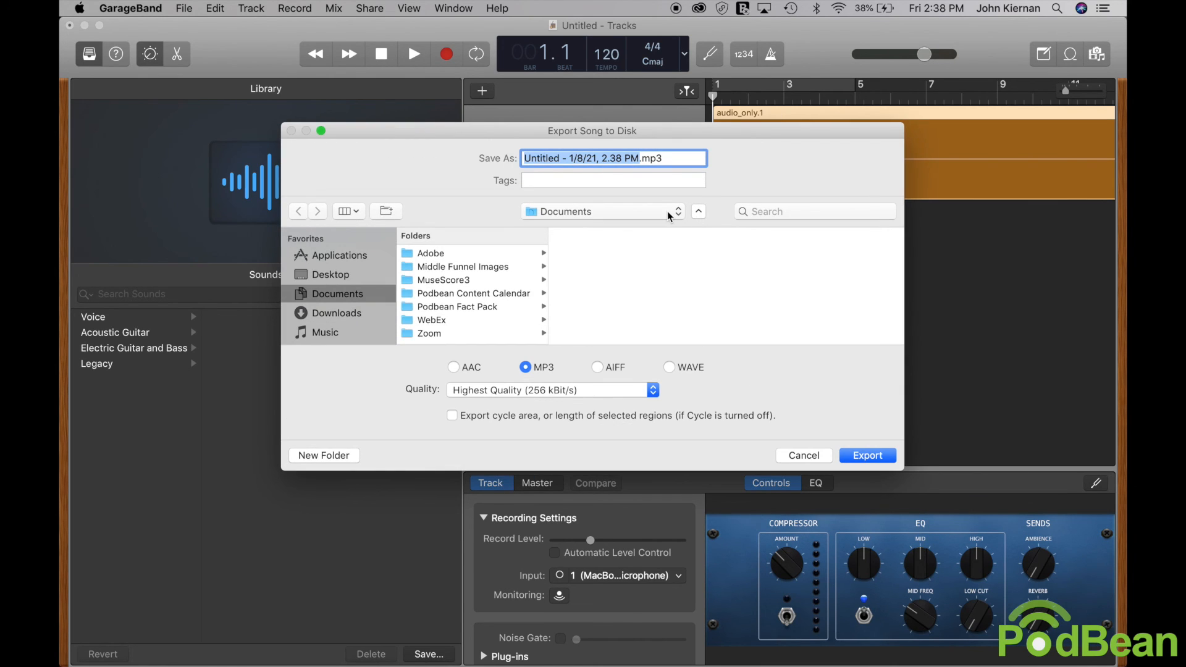
pyautogui.moveTo(355, 284)
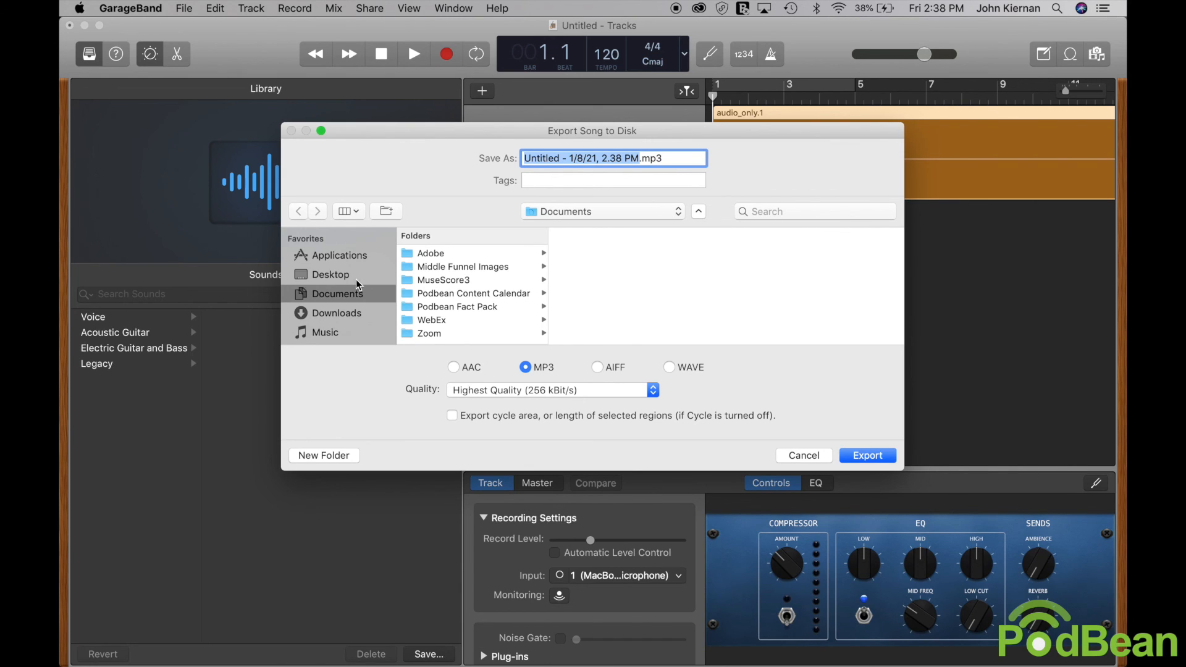
pyautogui.click(330, 274)
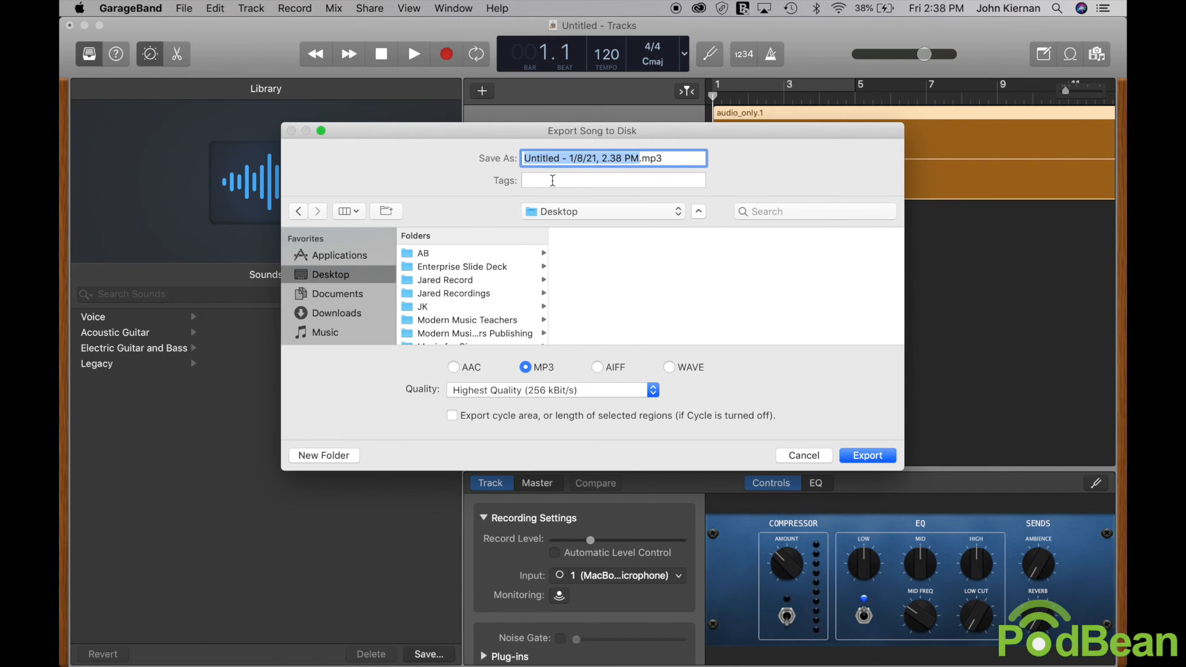
pyautogui.write('My Zoom Podcast.mp3')
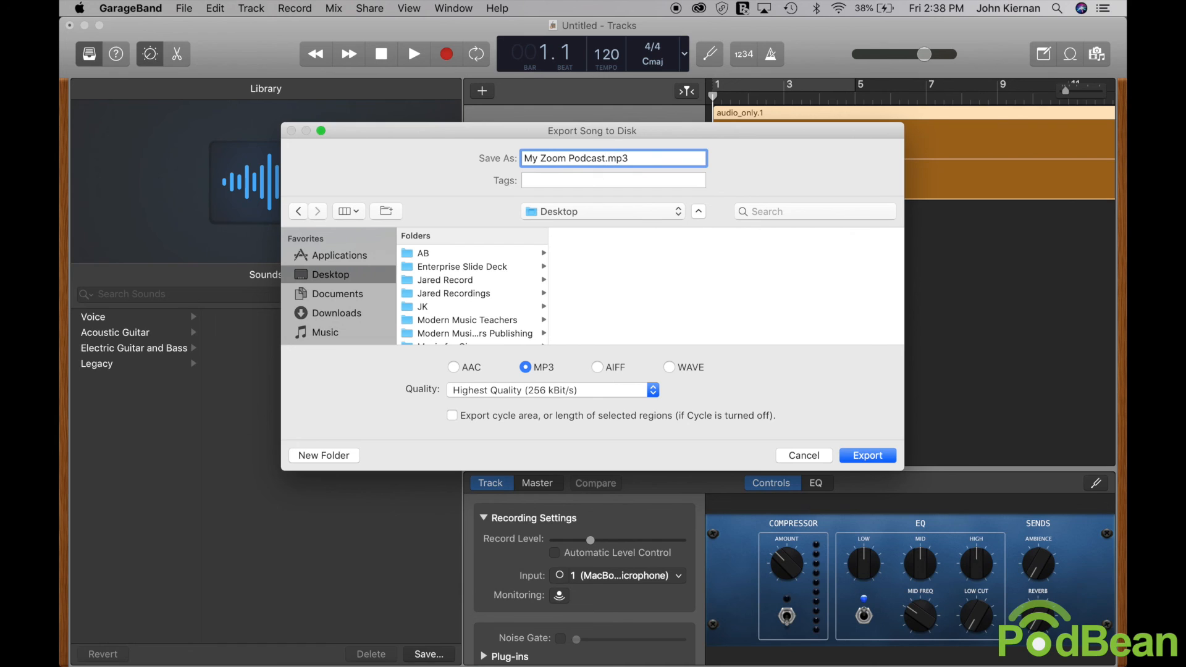
# Export as MP3 at Highest Quality (256 kBit/s), then return to the Finder window
pyautogui.click(652, 389)
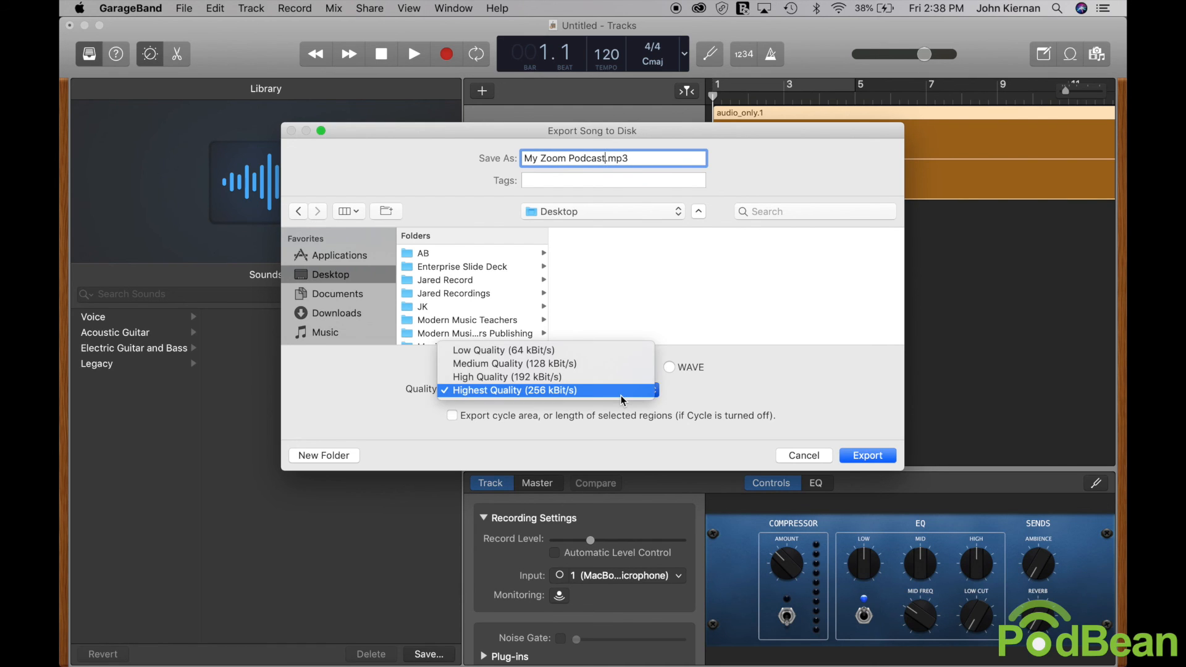
pyautogui.click(514, 390)
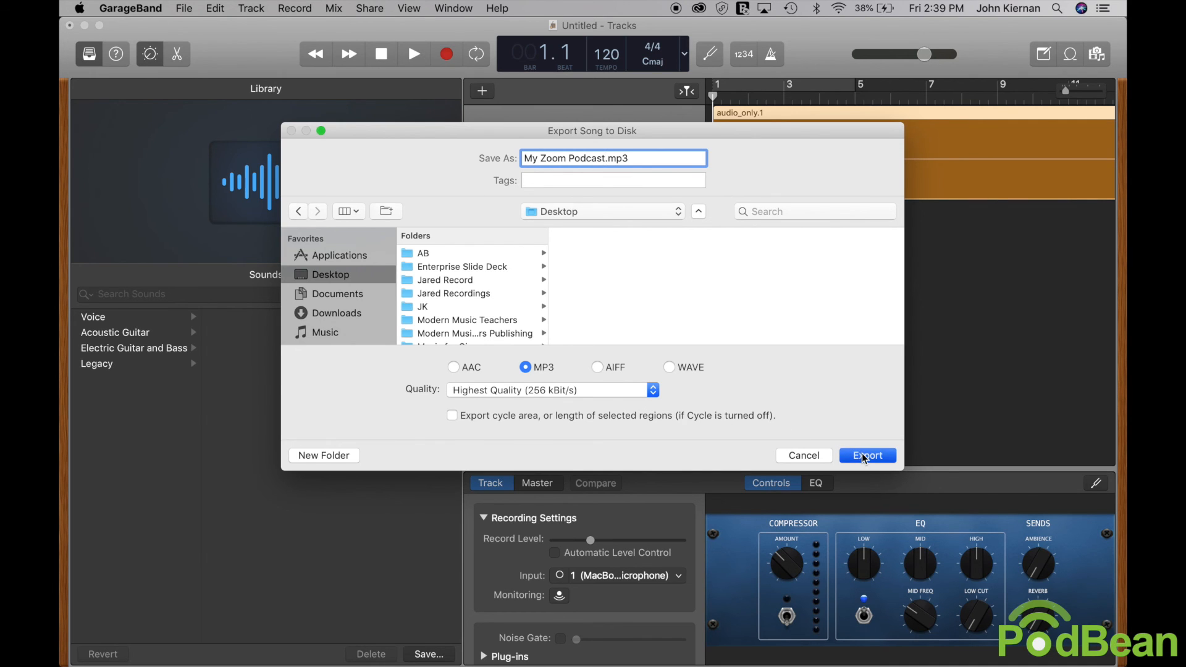
pyautogui.click(867, 455)
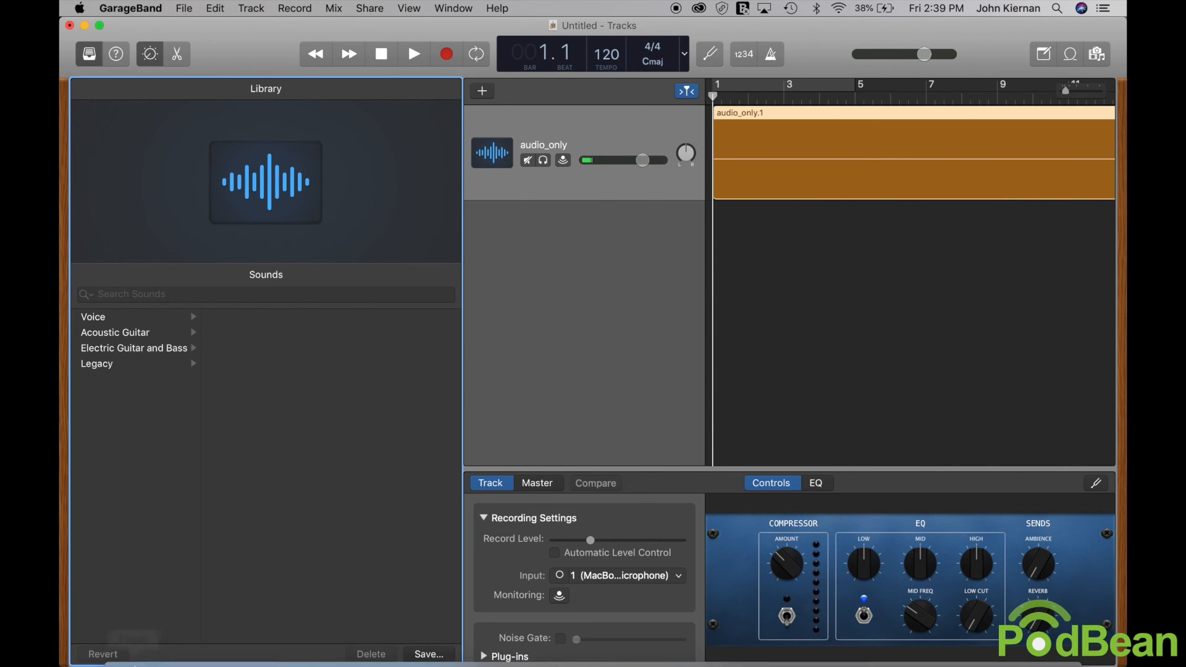
pyautogui.click(134, 640)
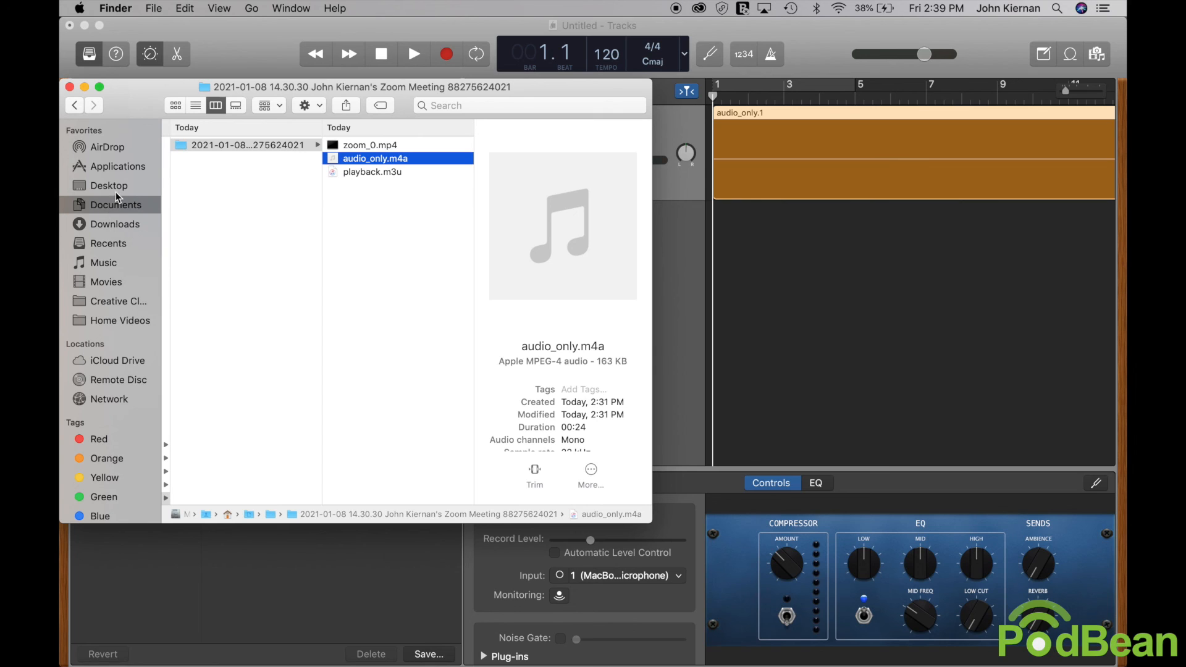
# Show the Desktop in Finder and select My Zoom Podcast.mp3, an 814 KB MP3 file
pyautogui.click(109, 185)
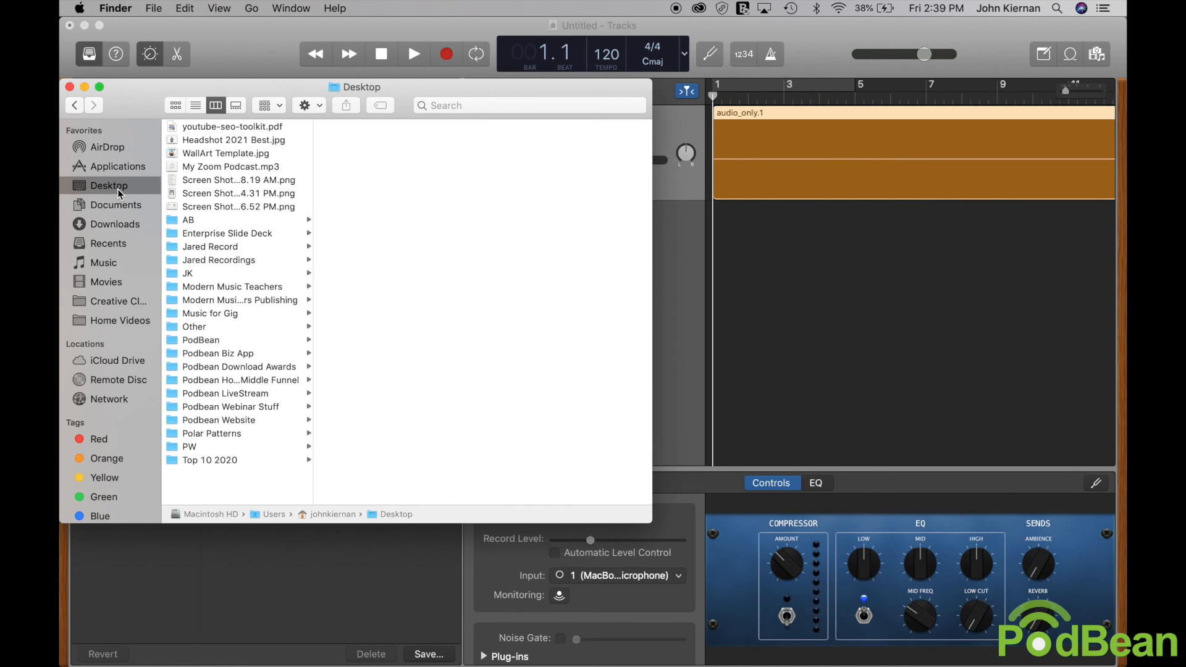
pyautogui.moveTo(212, 174)
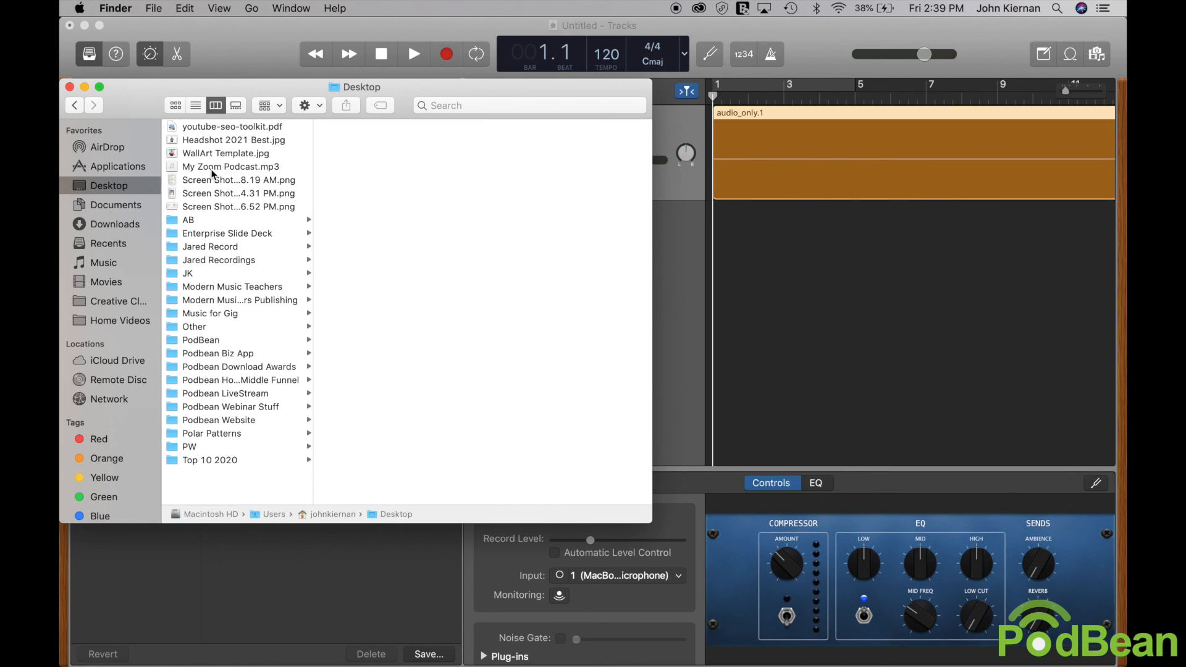
pyautogui.click(230, 165)
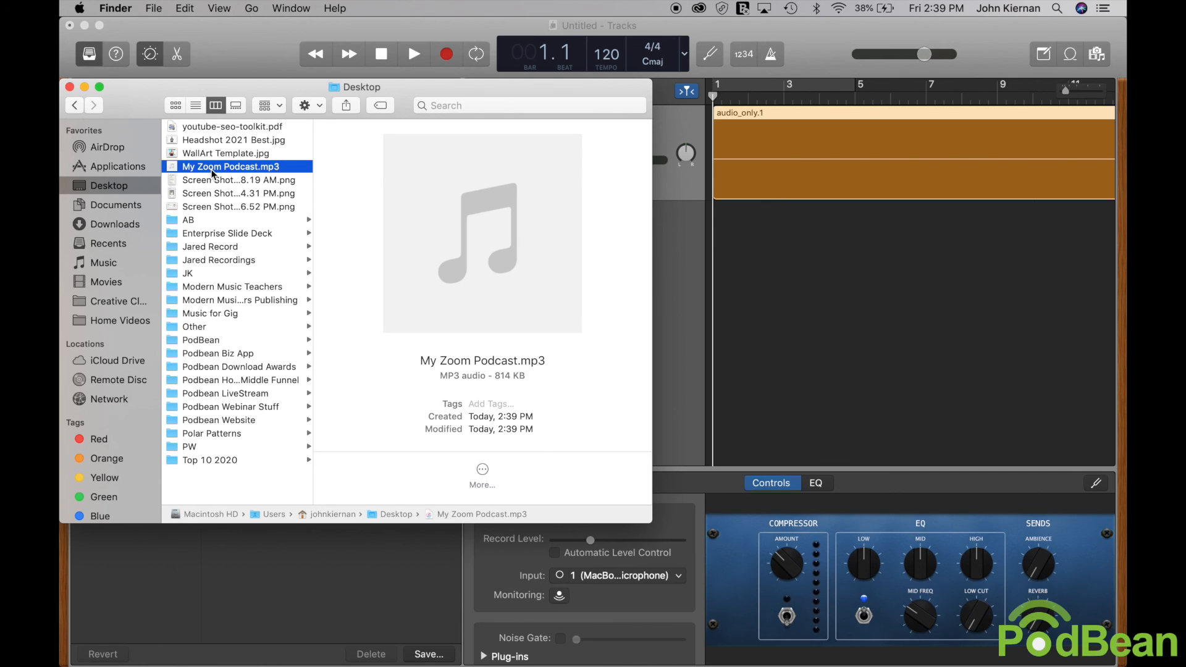